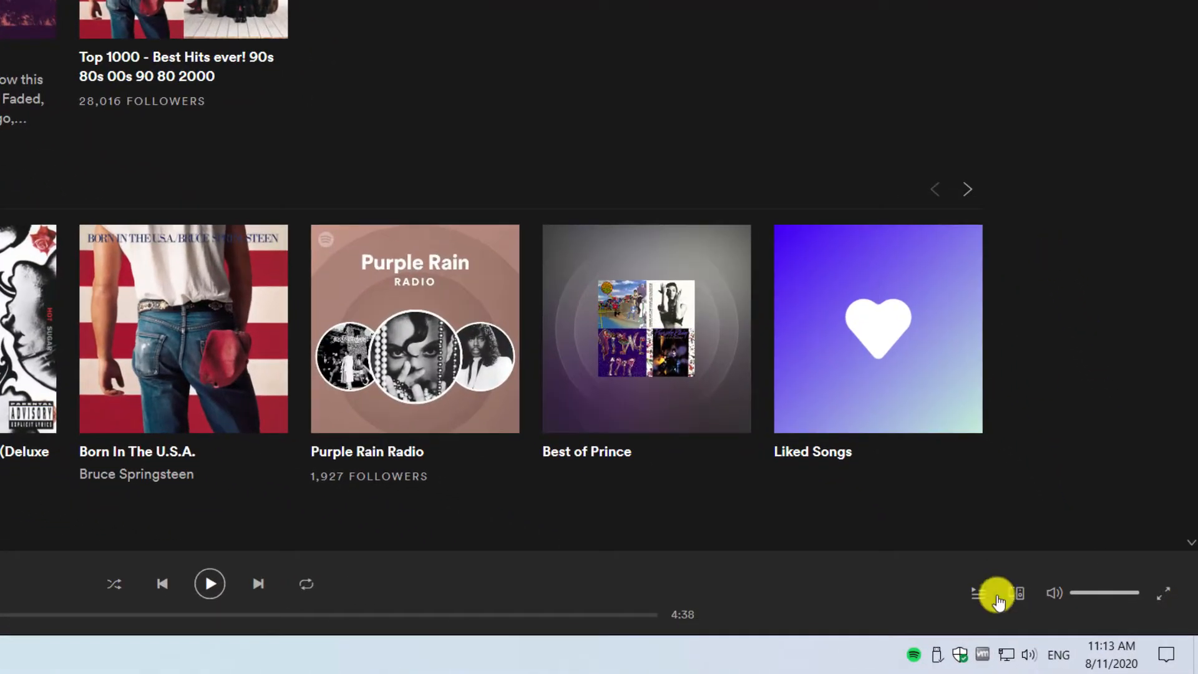
pyautogui.moveTo(978, 595)
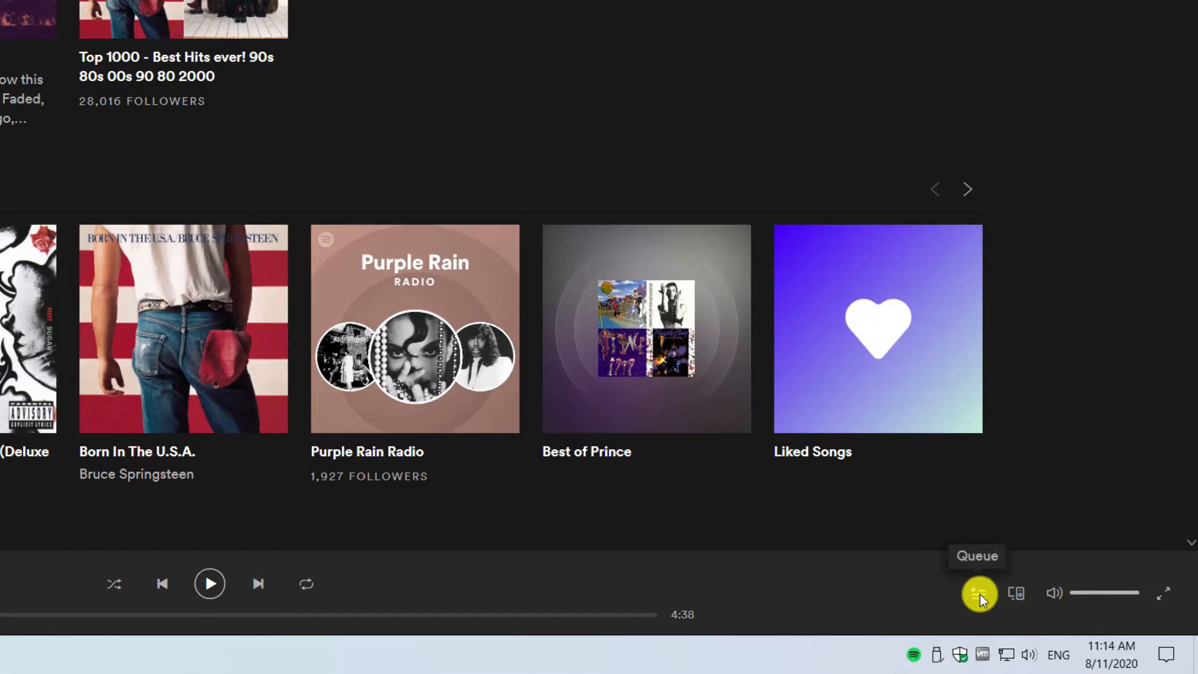
# - Browse the play queue and recently played tracks, then go to Account settings
pyautogui.click(979, 593)
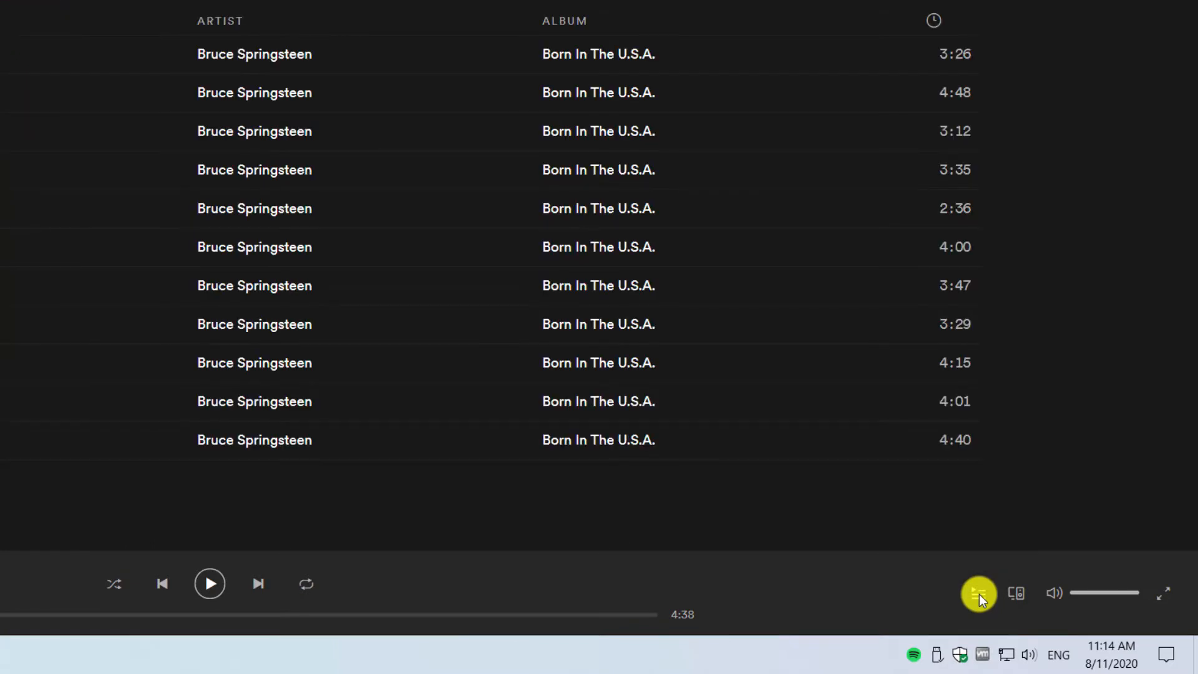
pyautogui.click(980, 592)
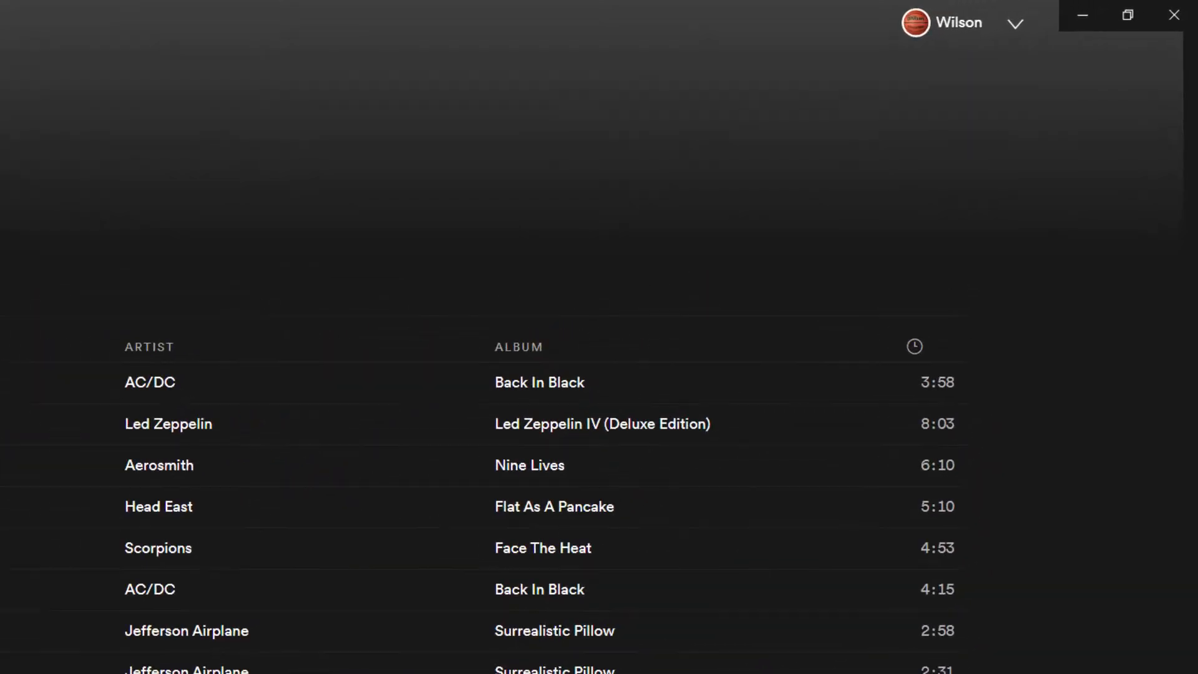
pyautogui.click(1018, 24)
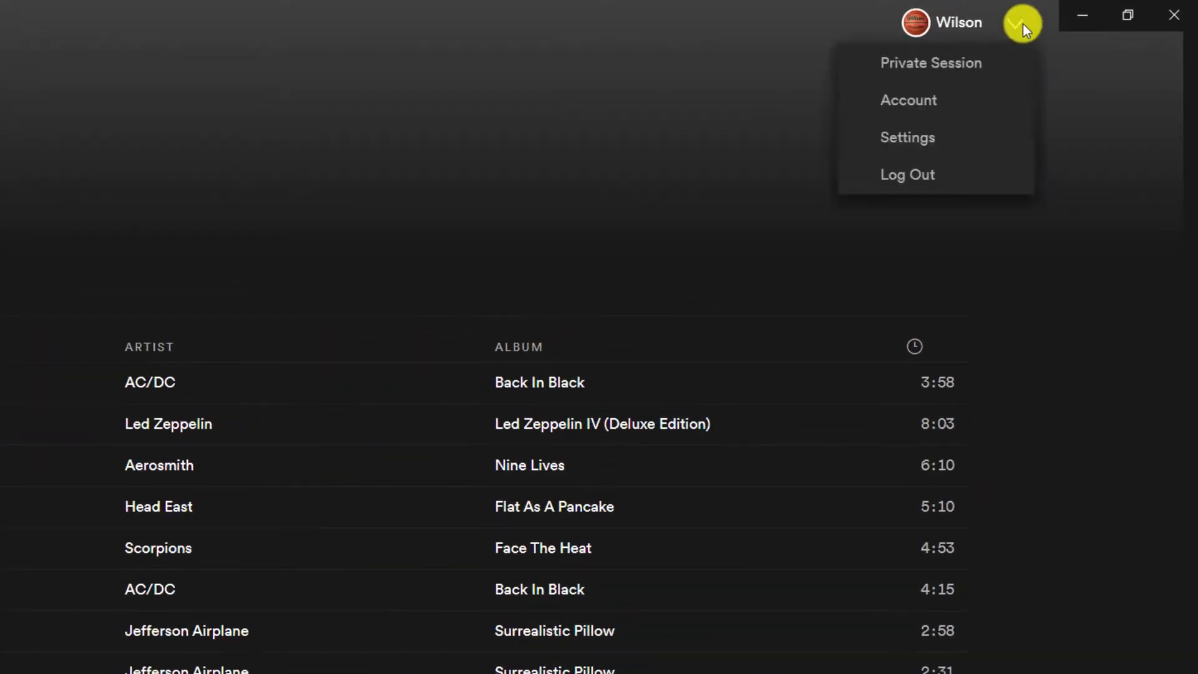
pyautogui.click(908, 100)
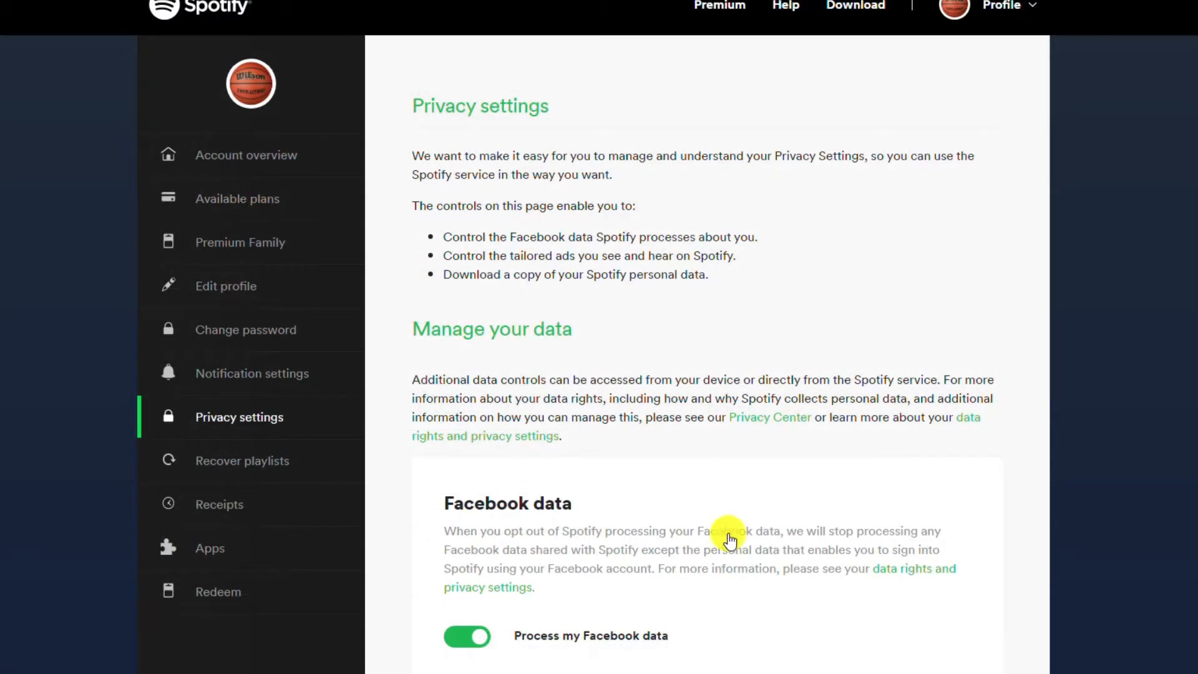
# - Scroll down to Download your data and start the Step 1 data request
pyautogui.scroll(-3)
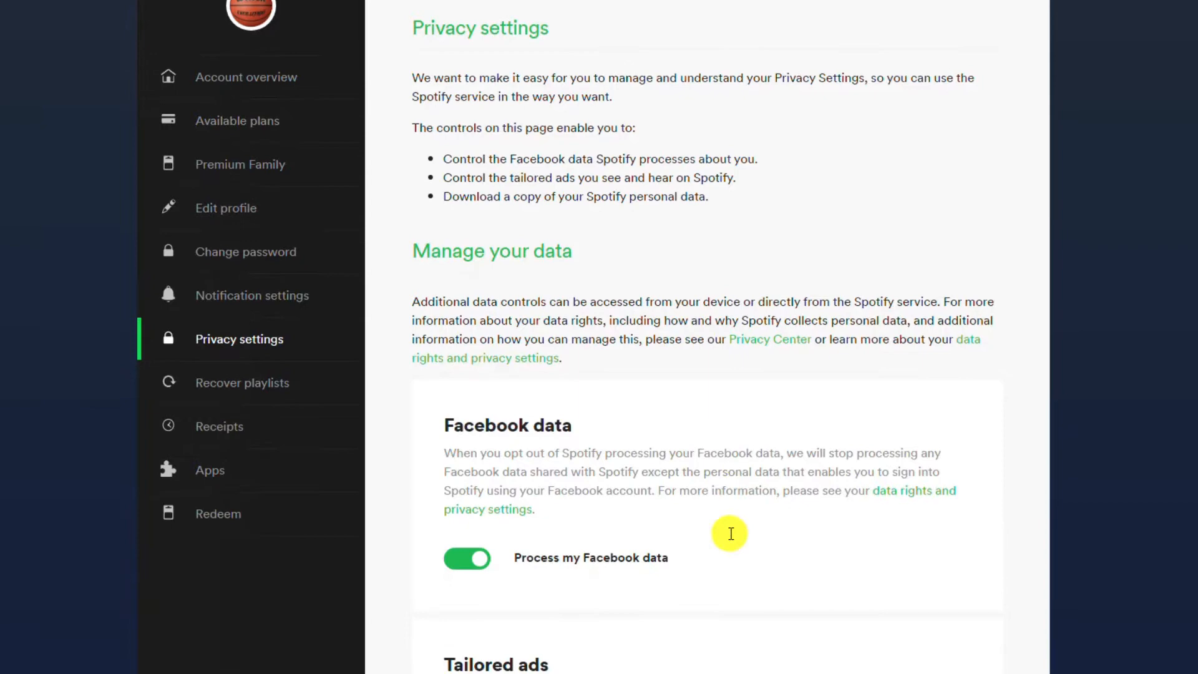
pyautogui.scroll(-3)
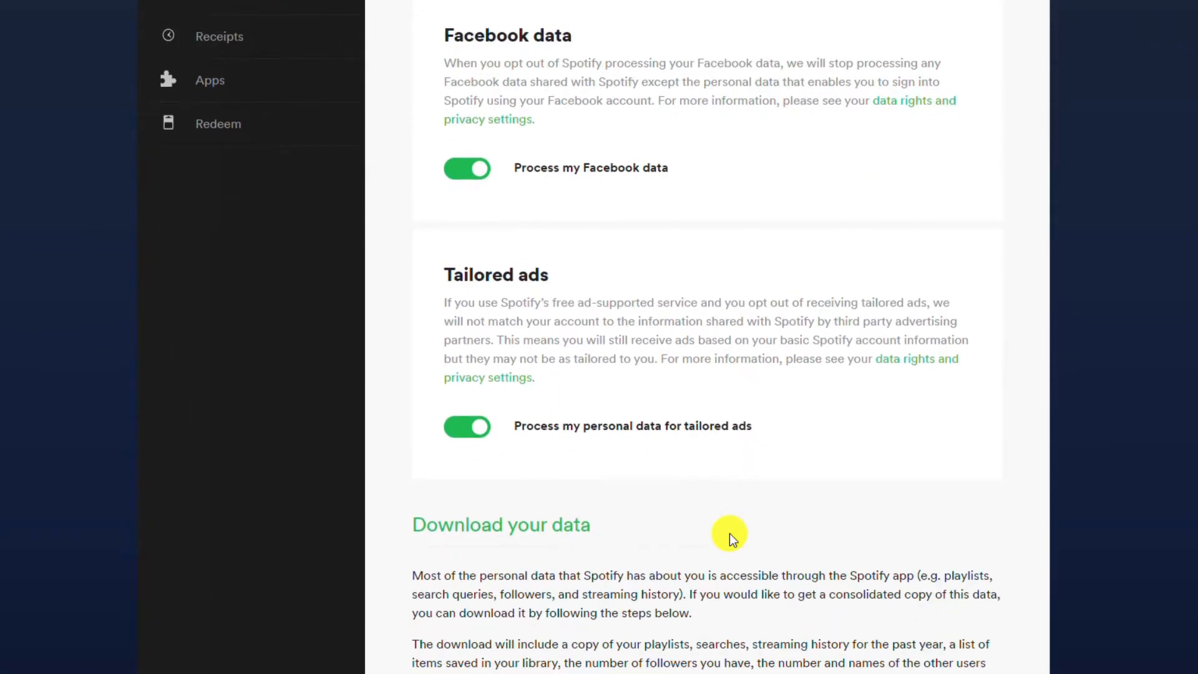
pyautogui.scroll(-3)
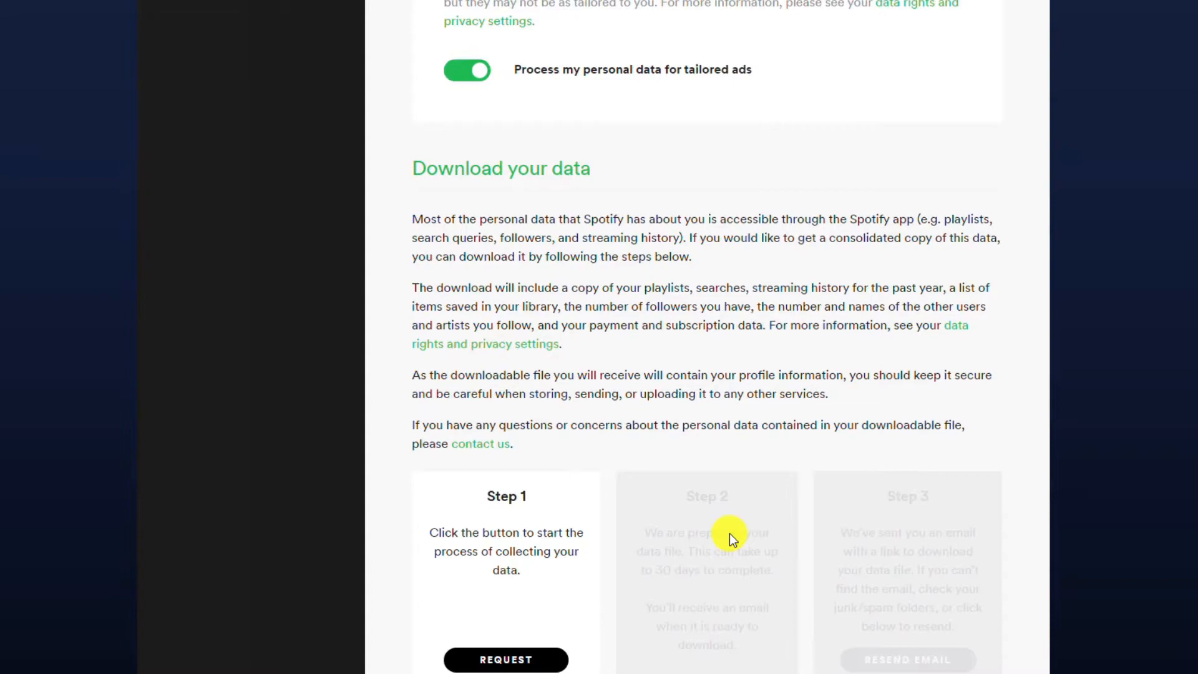
pyautogui.scroll(-3)
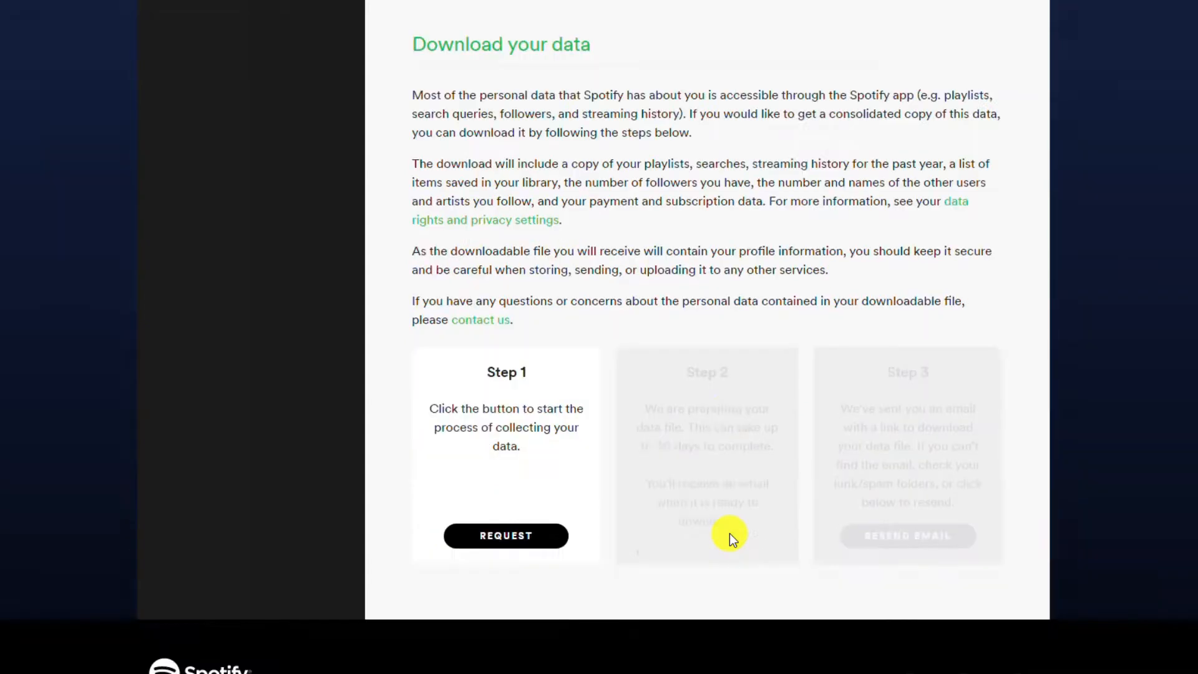
pyautogui.scroll(-3)
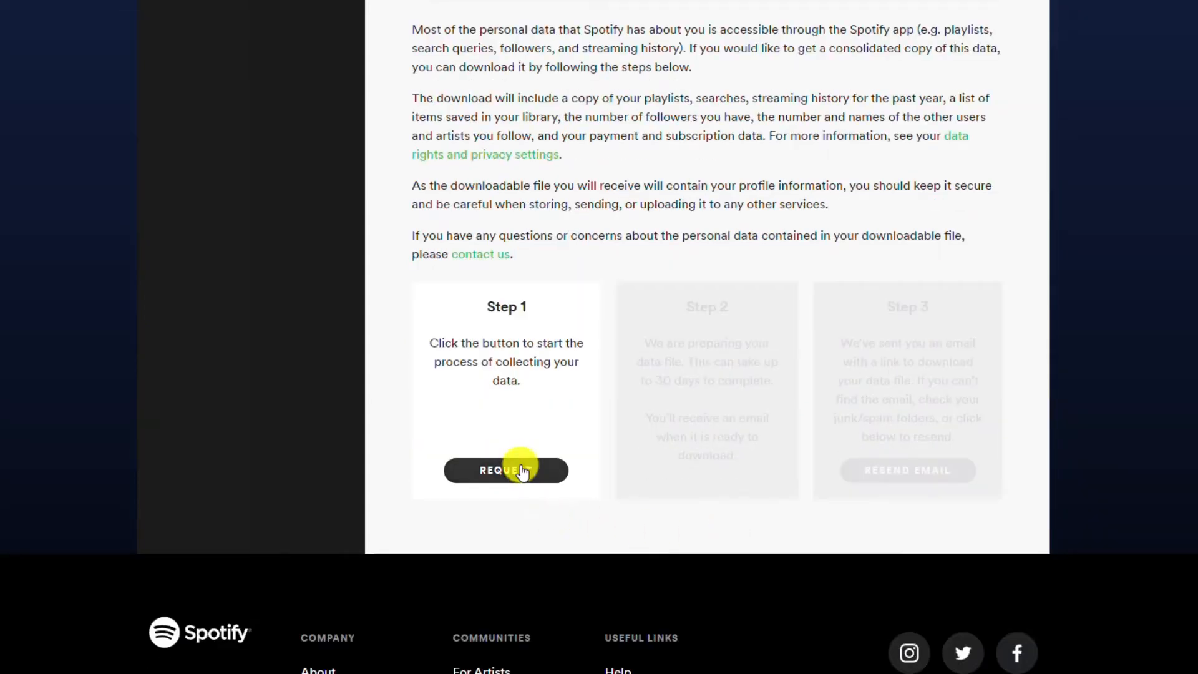
pyautogui.click(504, 469)
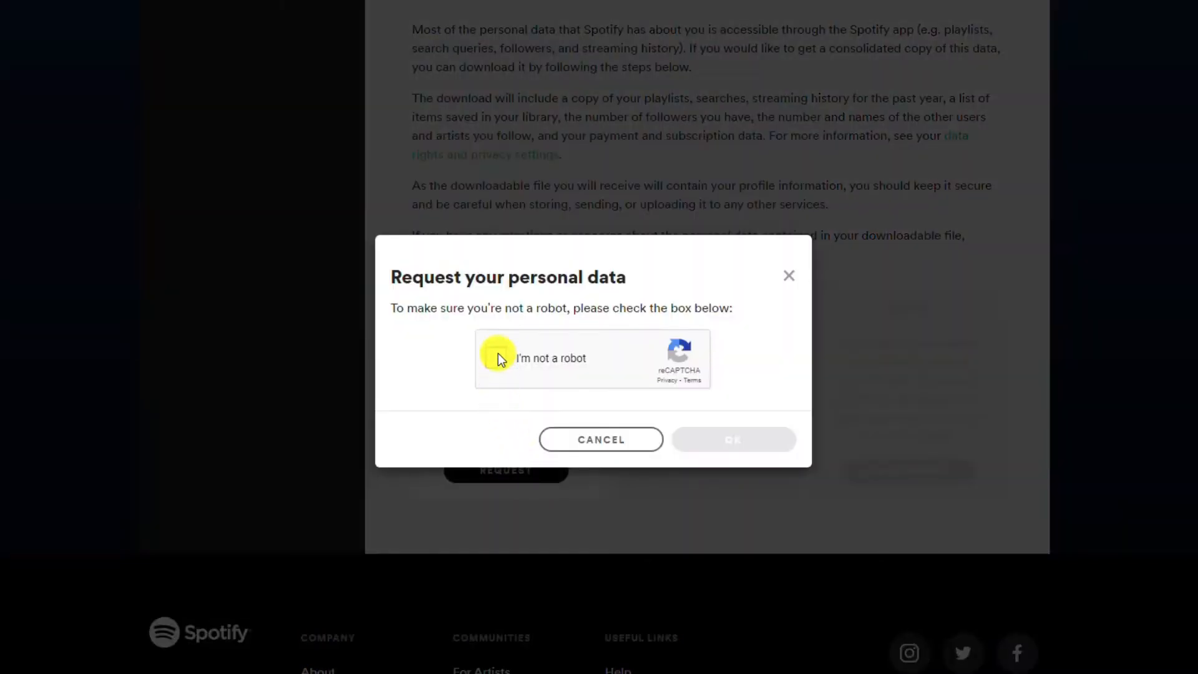
# - Pass the reCAPTCHA, submit the data request and dismiss the email-sent notice
pyautogui.click(498, 358)
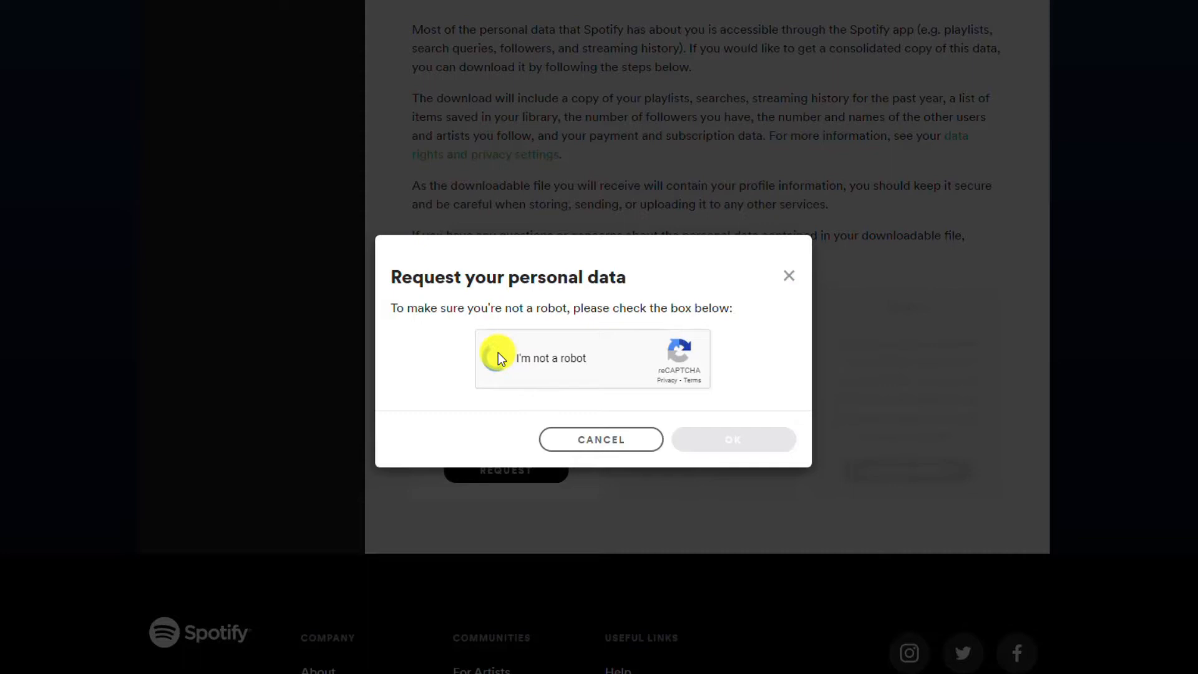
pyautogui.click(495, 358)
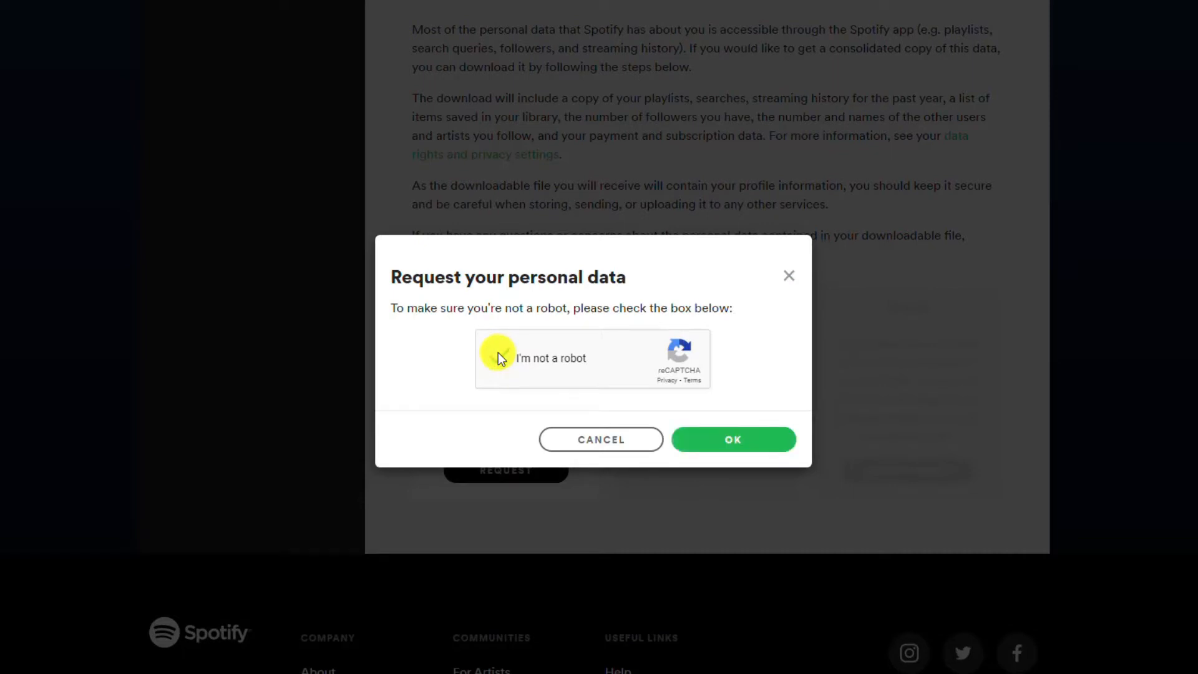
pyautogui.click(497, 358)
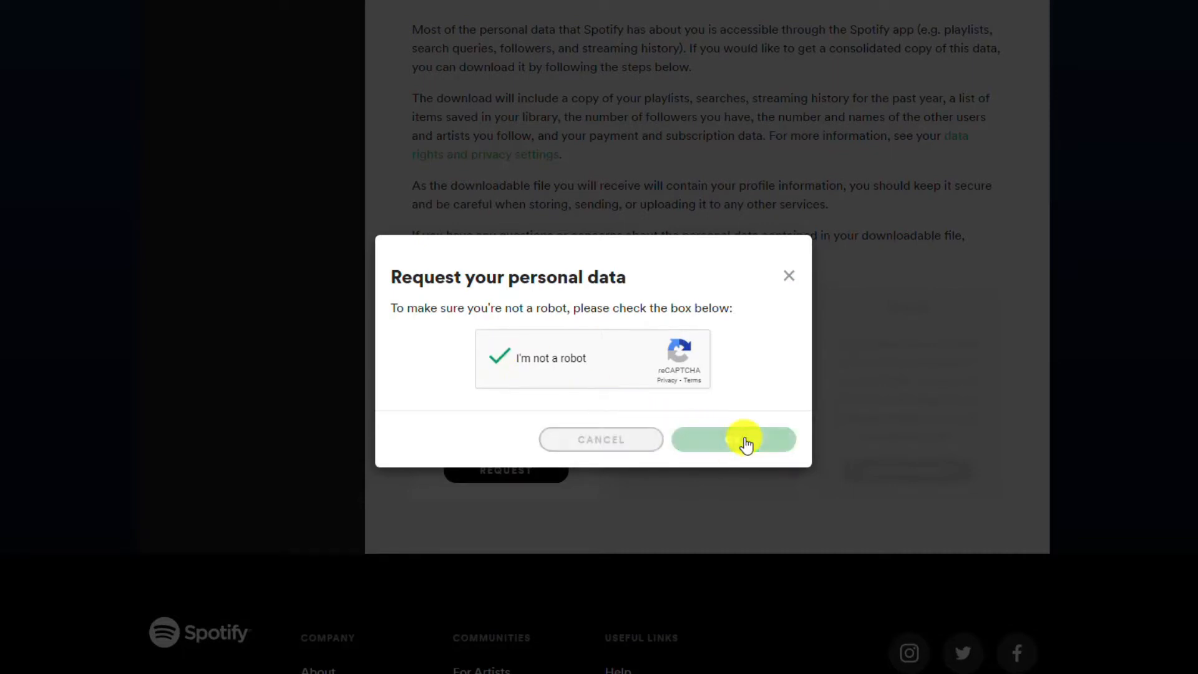
pyautogui.click(731, 439)
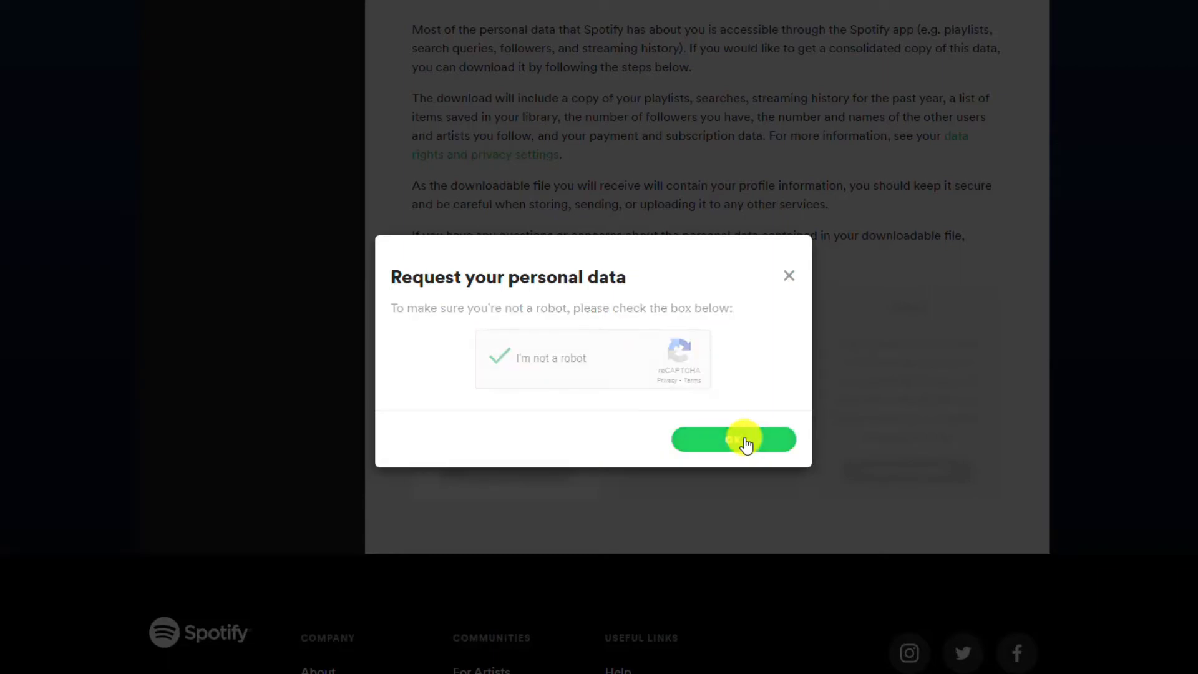
pyautogui.click(732, 439)
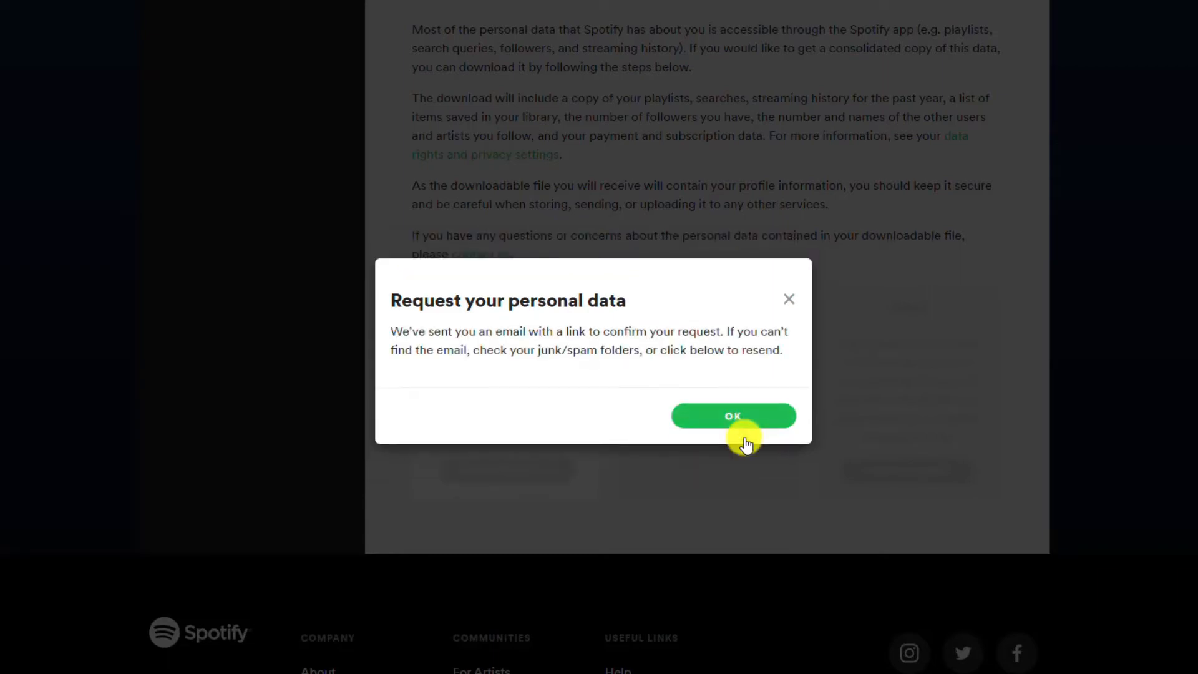
pyautogui.click(732, 415)
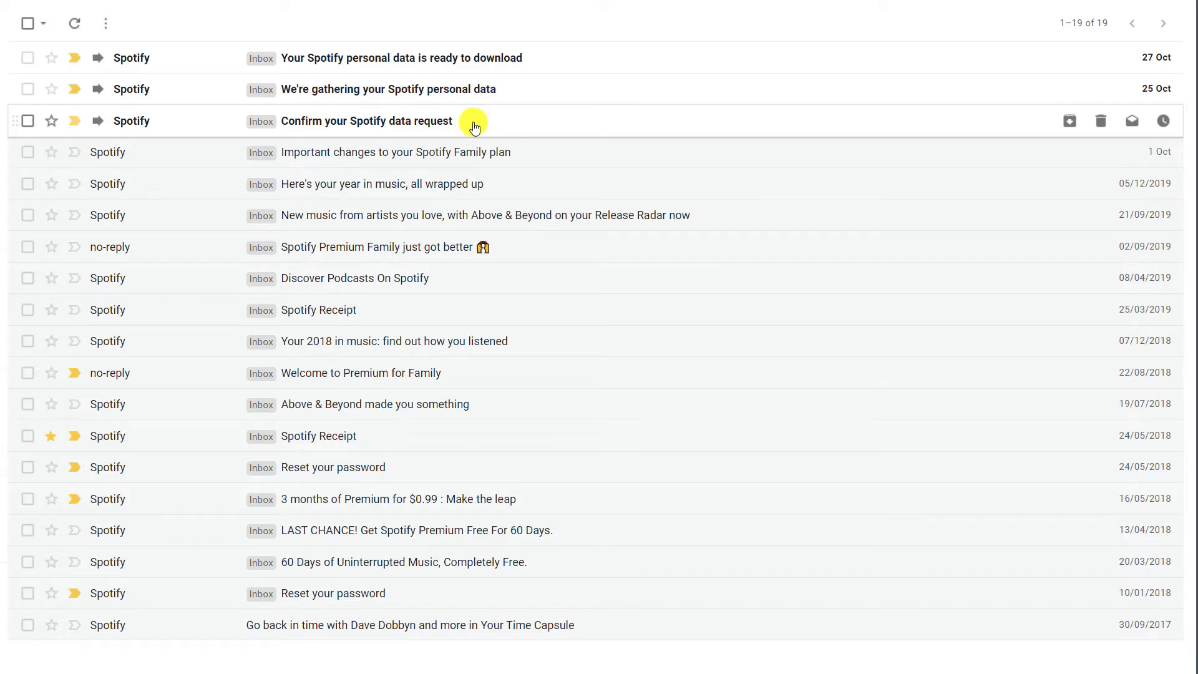
# - Open the 'Confirm your Spotify data request' email and confirm the request
pyautogui.click(366, 120)
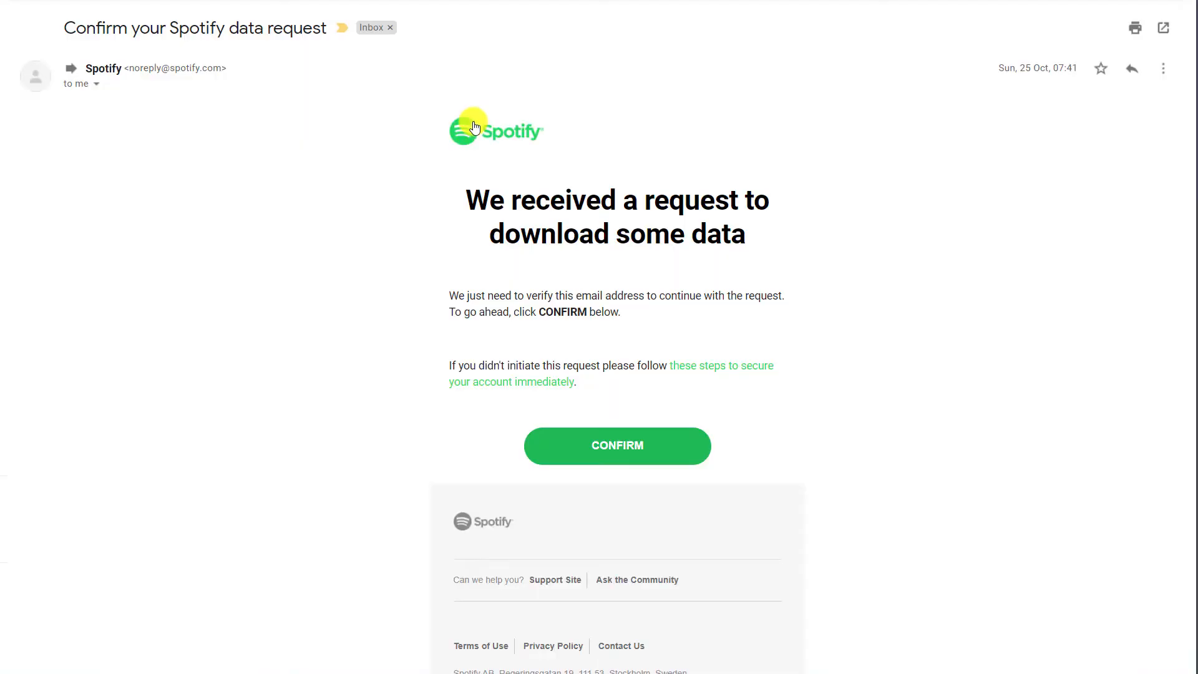
pyautogui.moveTo(682, 449)
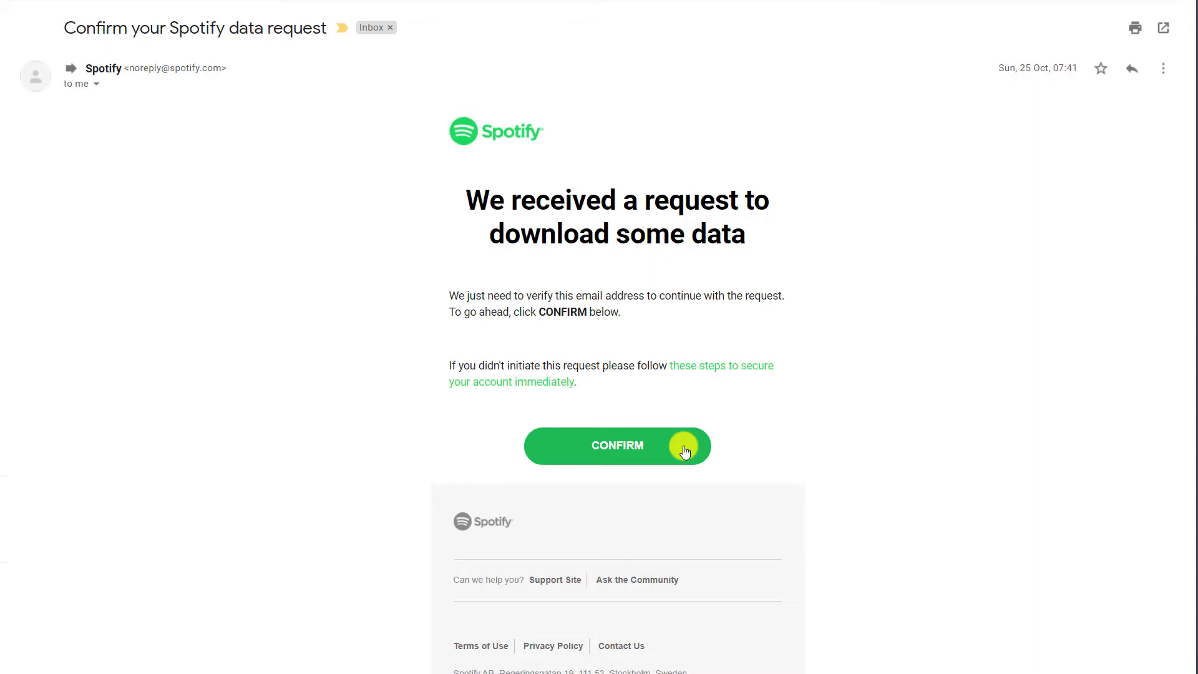
pyautogui.click(616, 445)
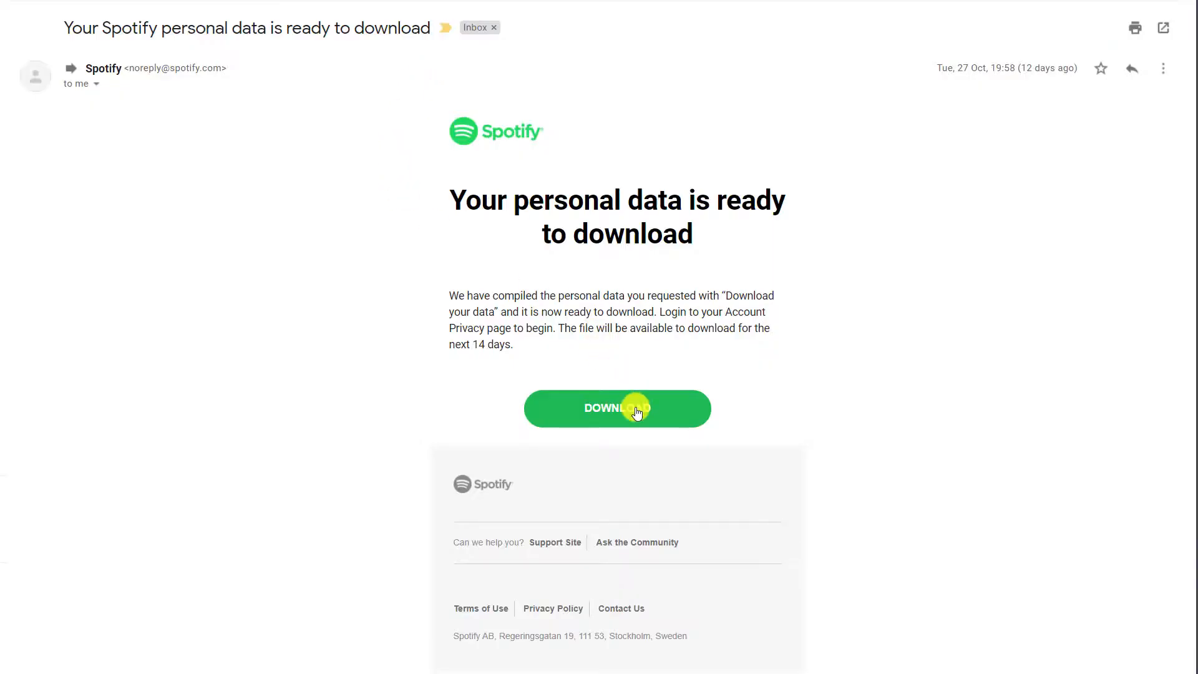
# - Log in and revalidate the password to download my_spotify_data.zip
pyautogui.click(617, 408)
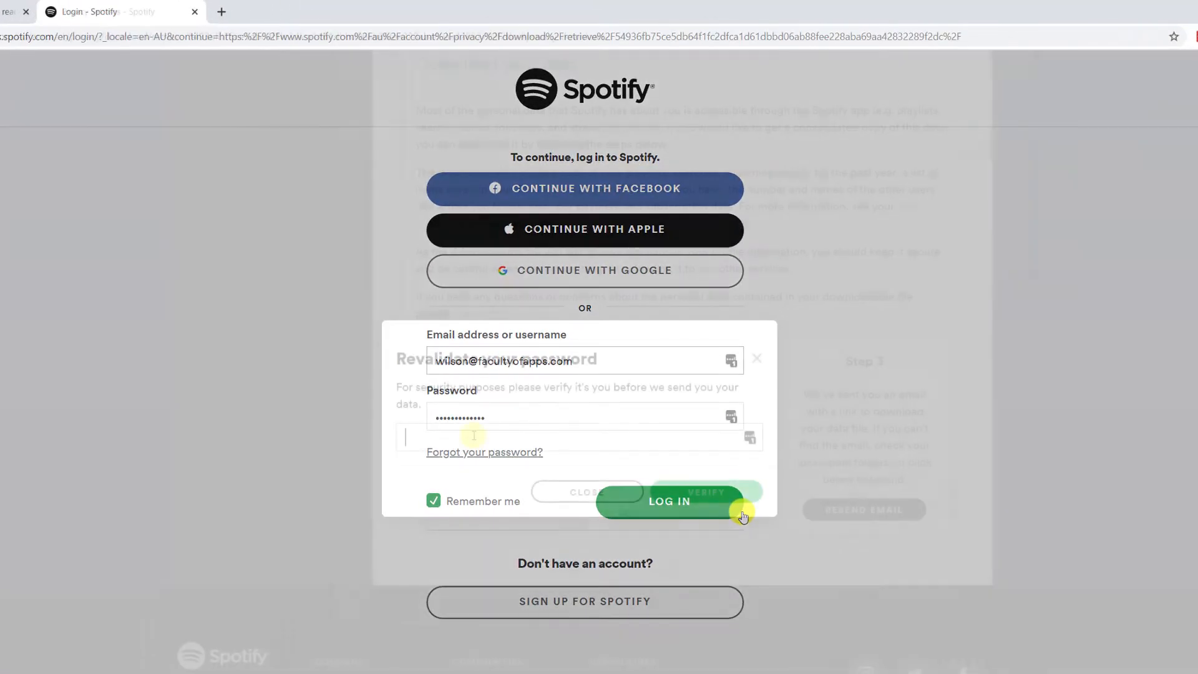
pyautogui.click(668, 500)
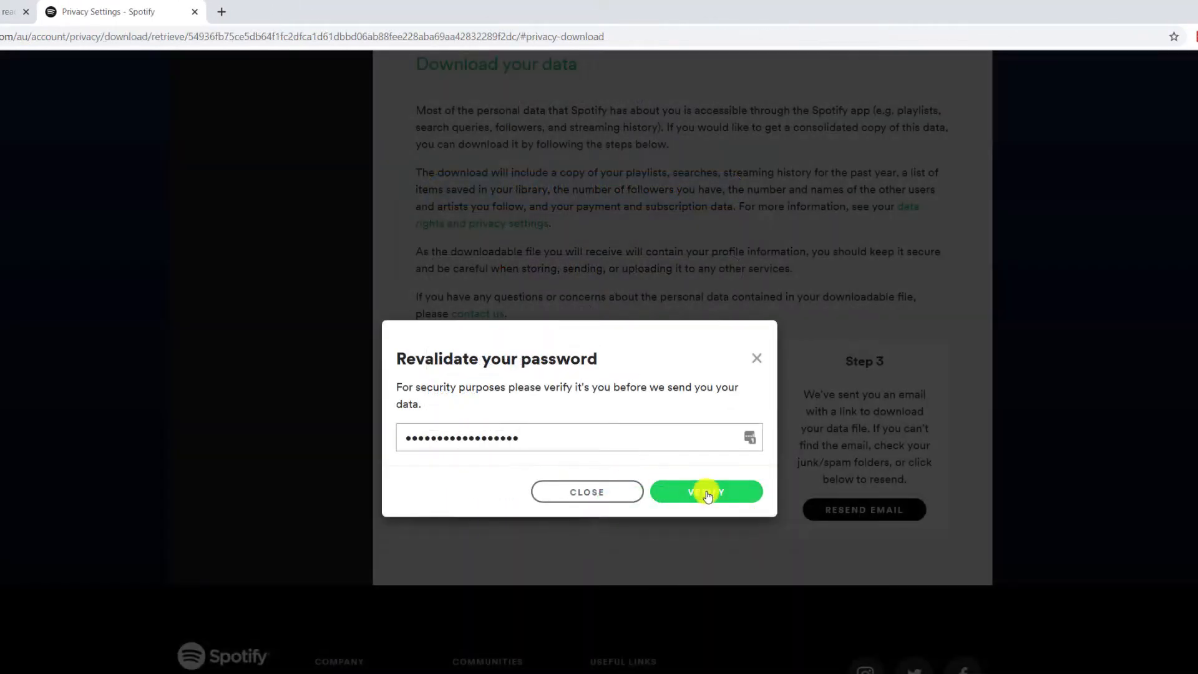
pyautogui.click(704, 491)
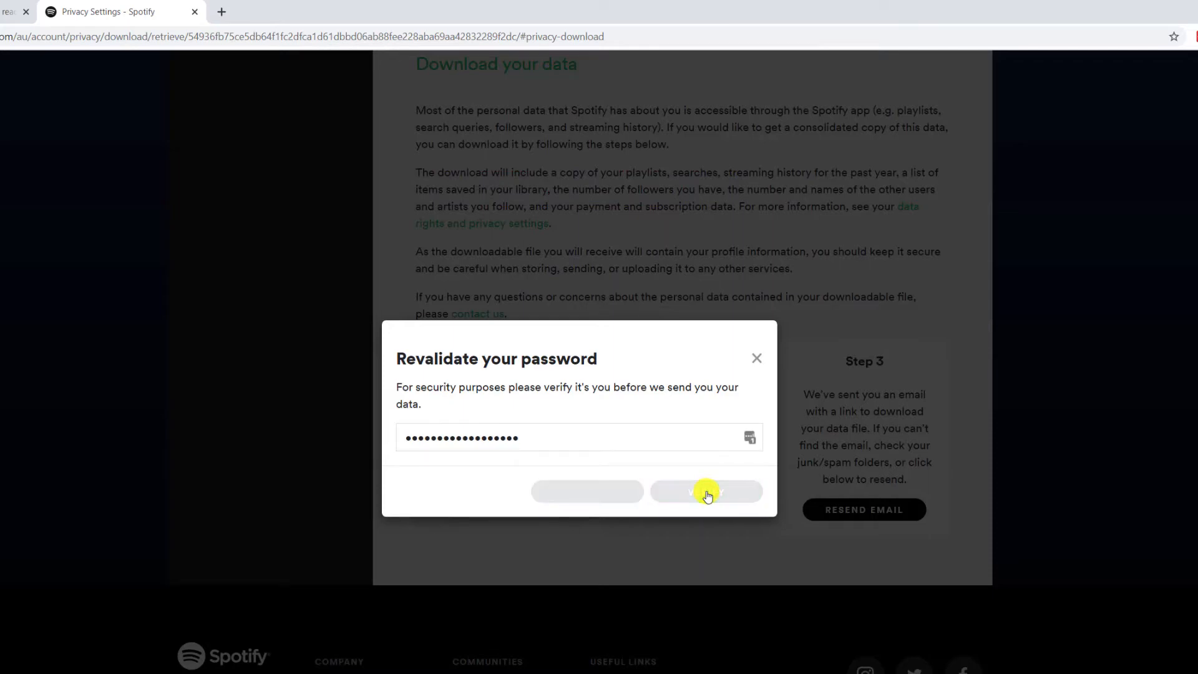
pyautogui.click(703, 491)
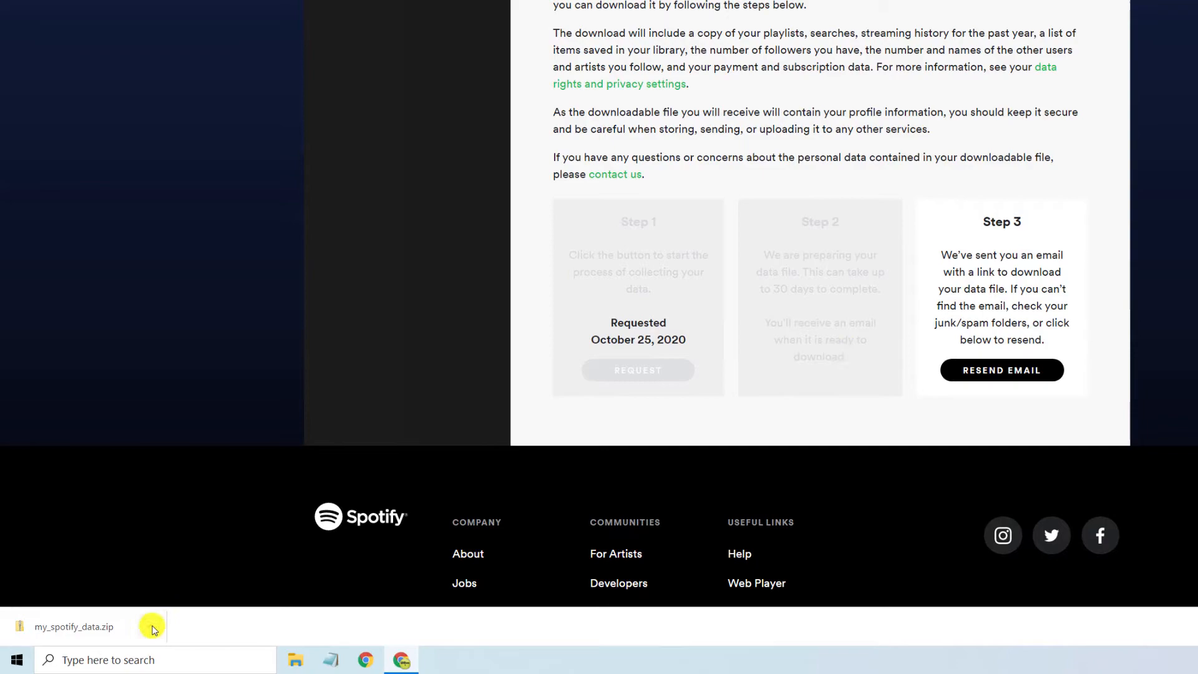
# - Extract my_spotify_data.zip into the suggested my_spotify_data folder and open it
pyautogui.click(74, 627)
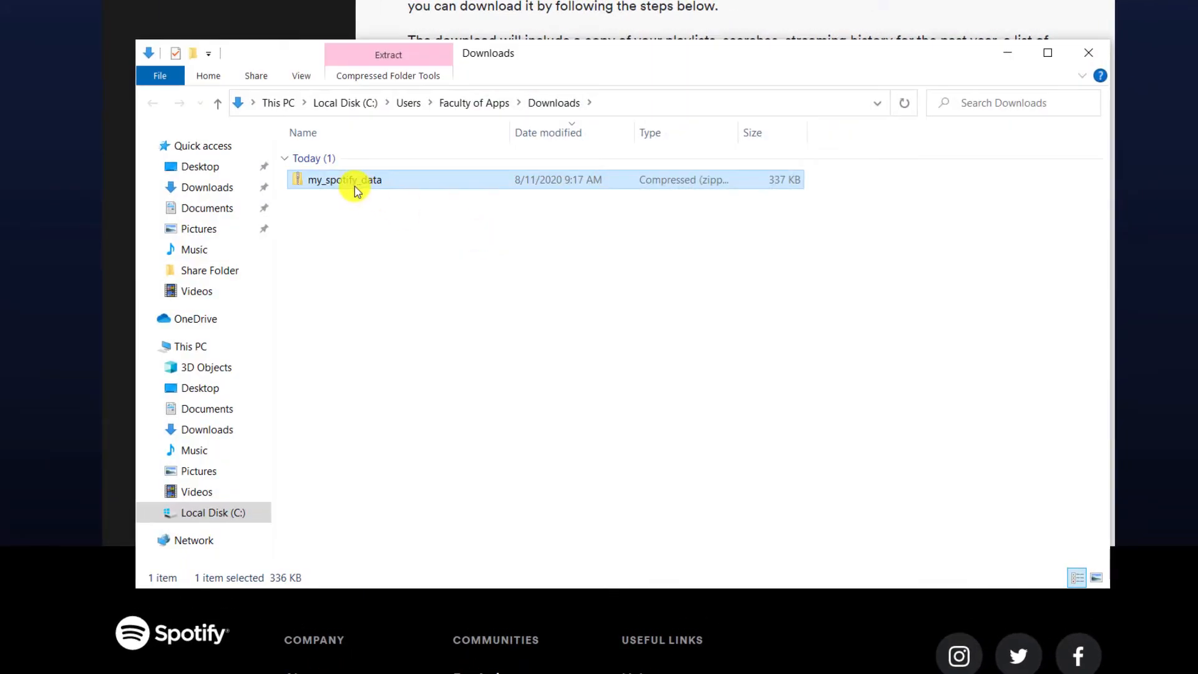
pyautogui.rightClick(343, 180)
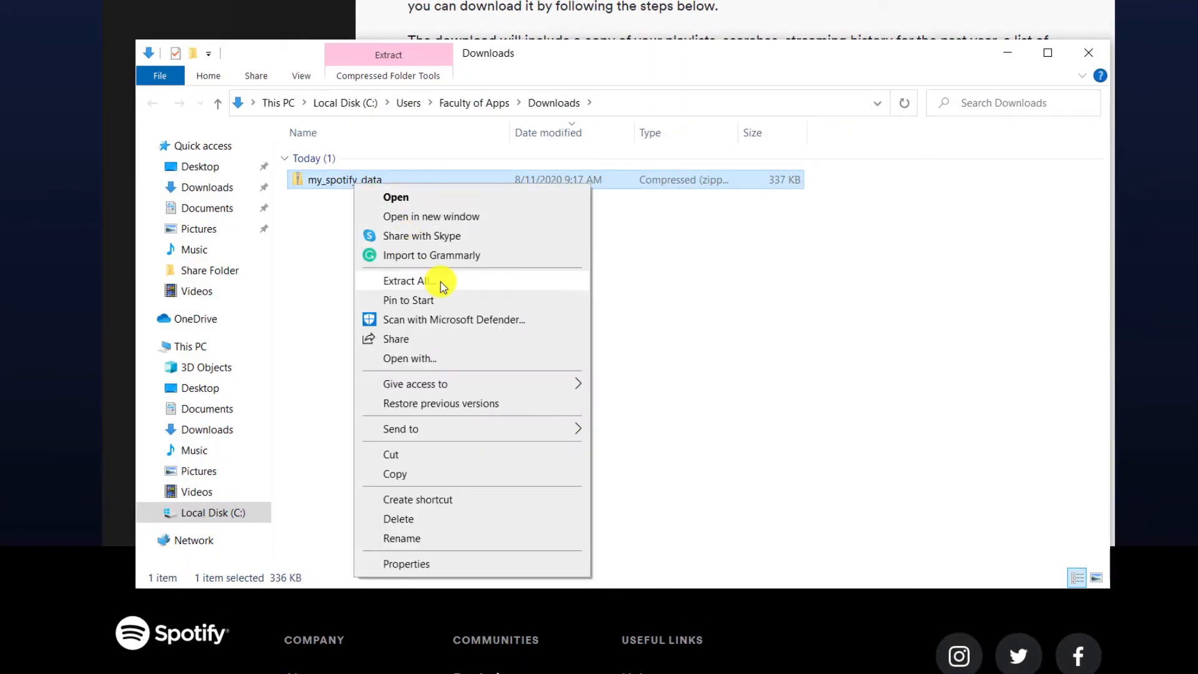
pyautogui.click(405, 280)
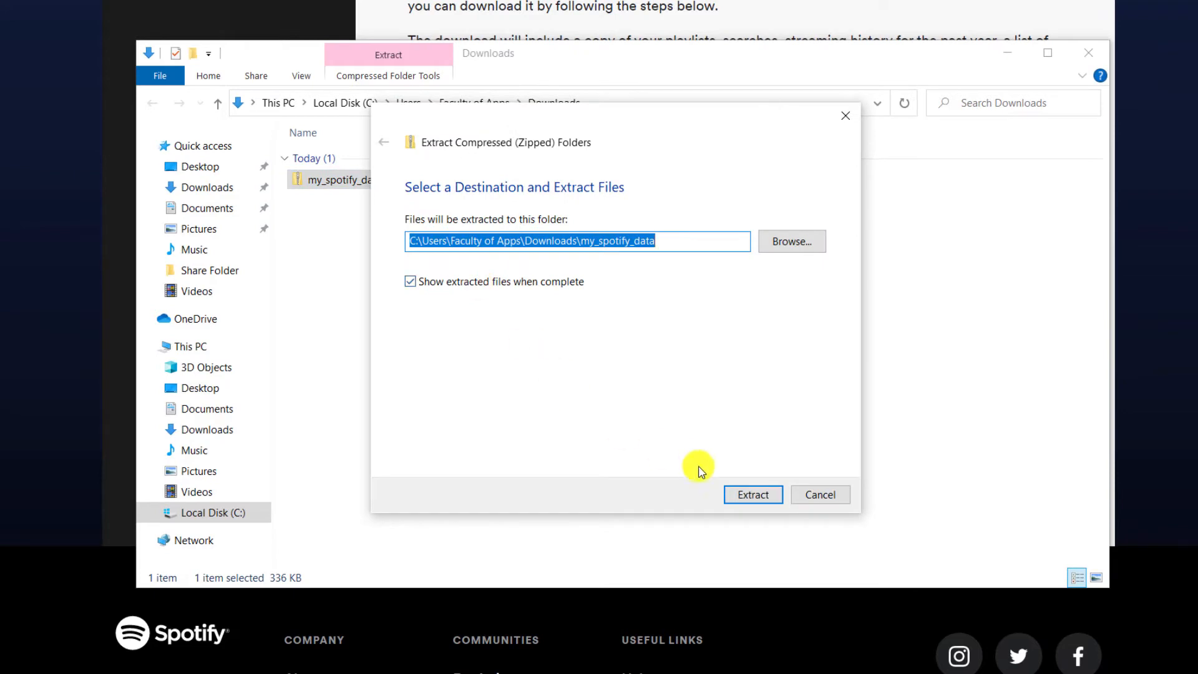
pyautogui.click(752, 494)
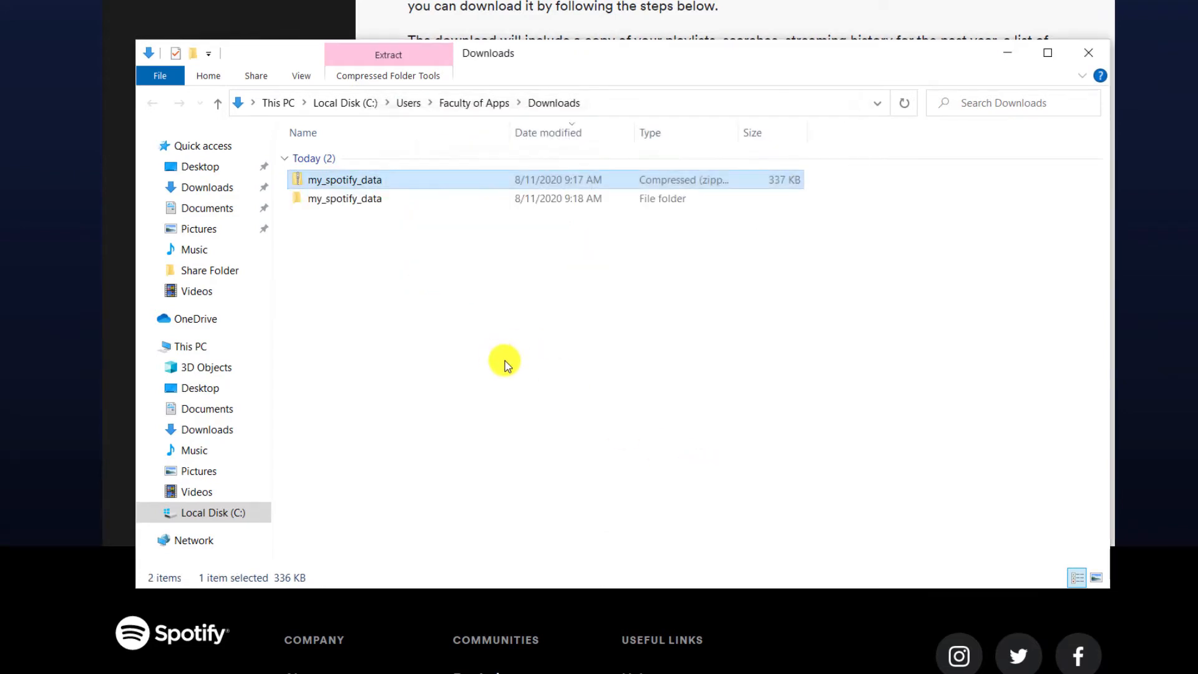
pyautogui.doubleClick(345, 198)
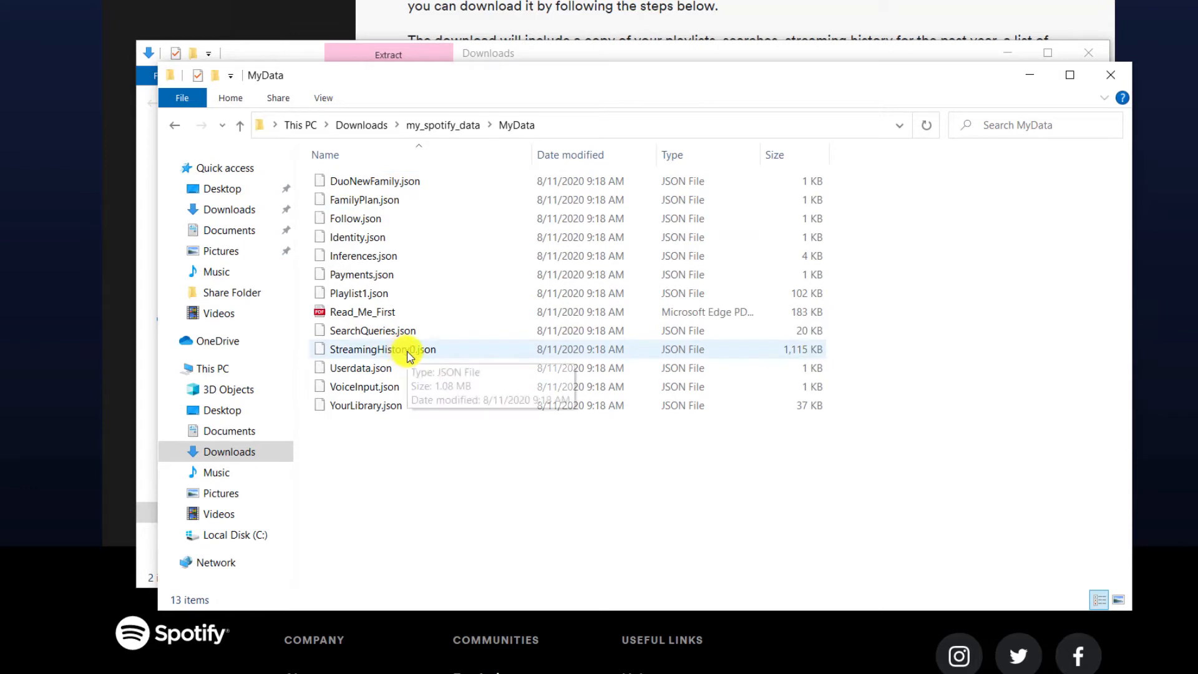
# - Try opening StreamingHistory0.json with Notepad from the More apps list
pyautogui.rightClick(382, 349)
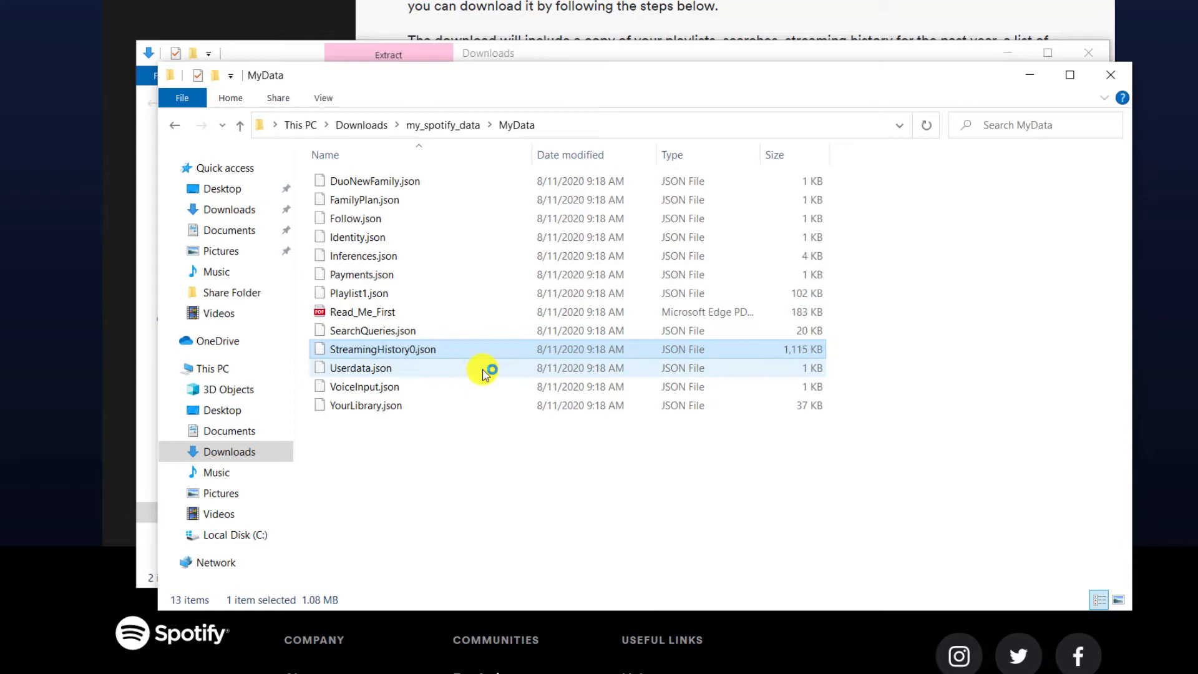
pyautogui.doubleClick(382, 349)
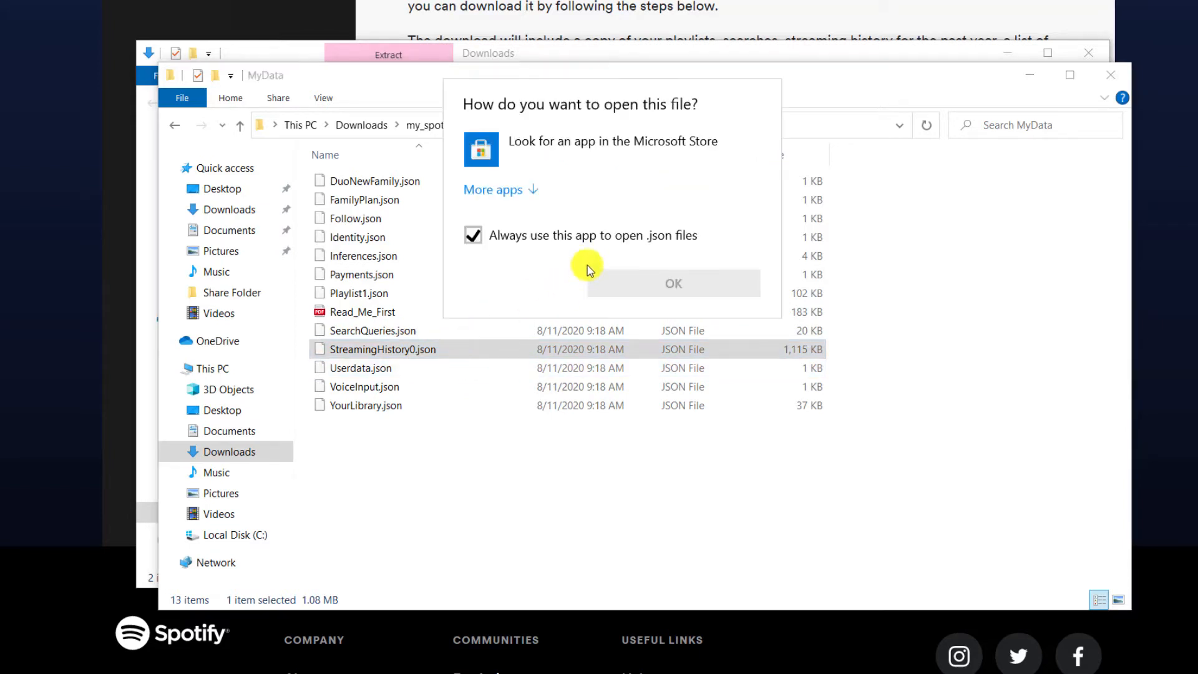
pyautogui.click(492, 189)
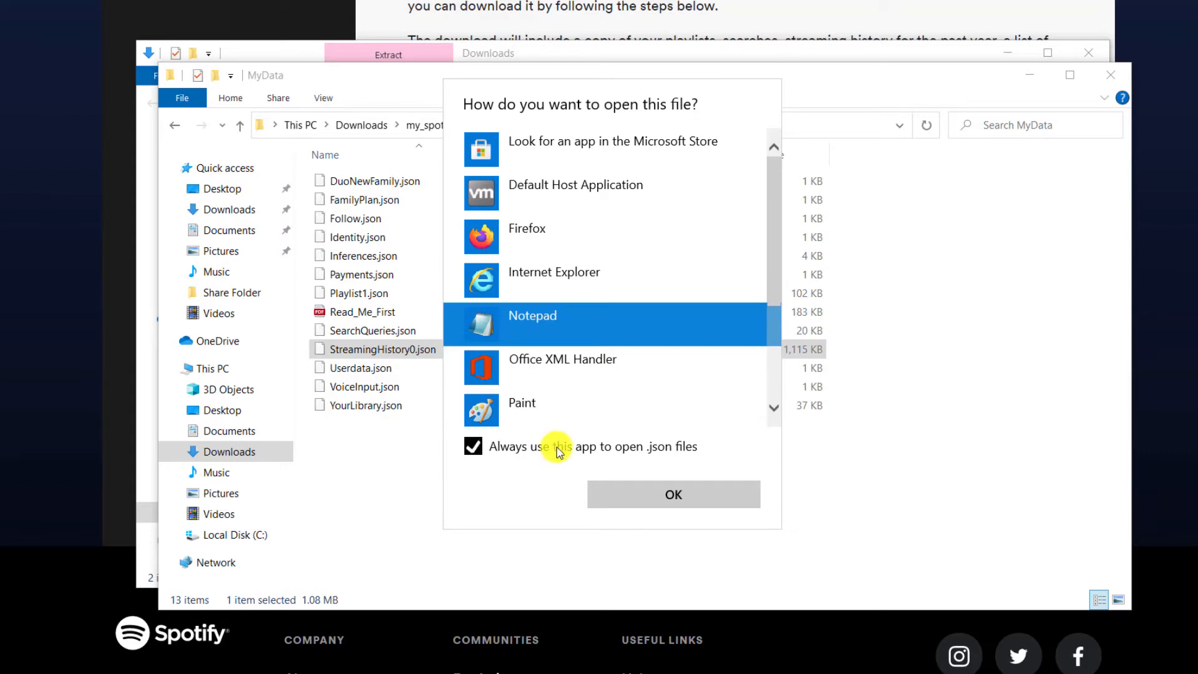
pyautogui.click(671, 494)
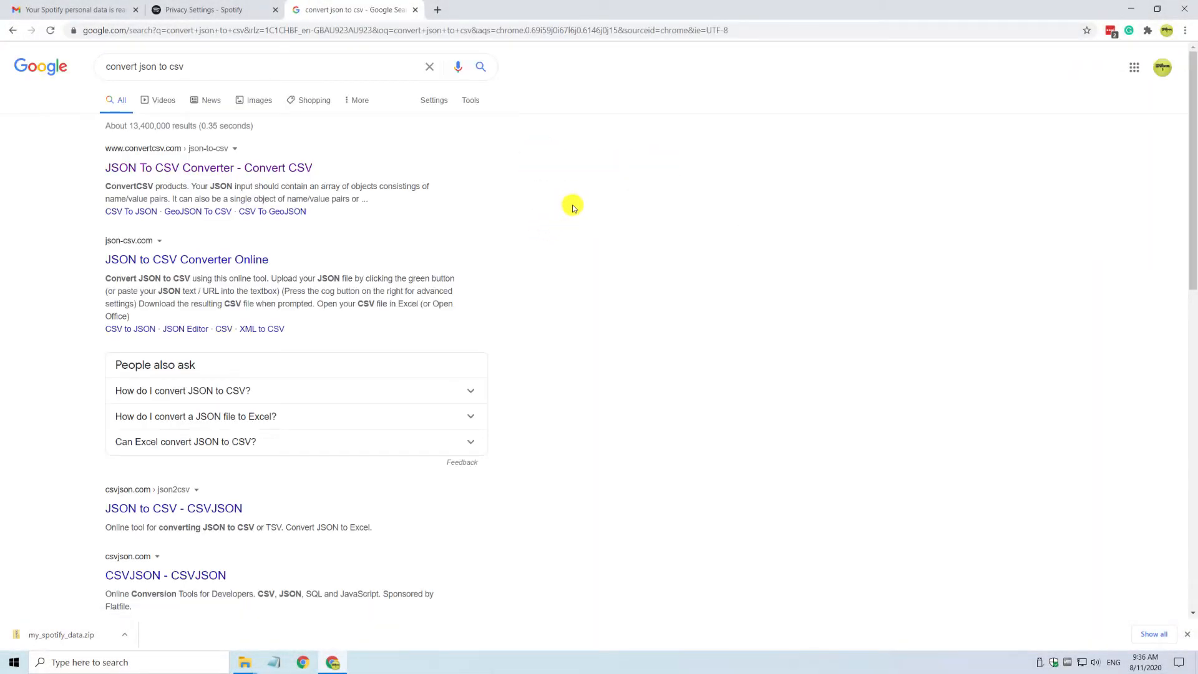
# - Convert StreamingHistory.json to CSV on convertcsv.com and open the downloaded CSV in Excel
pyautogui.click(208, 167)
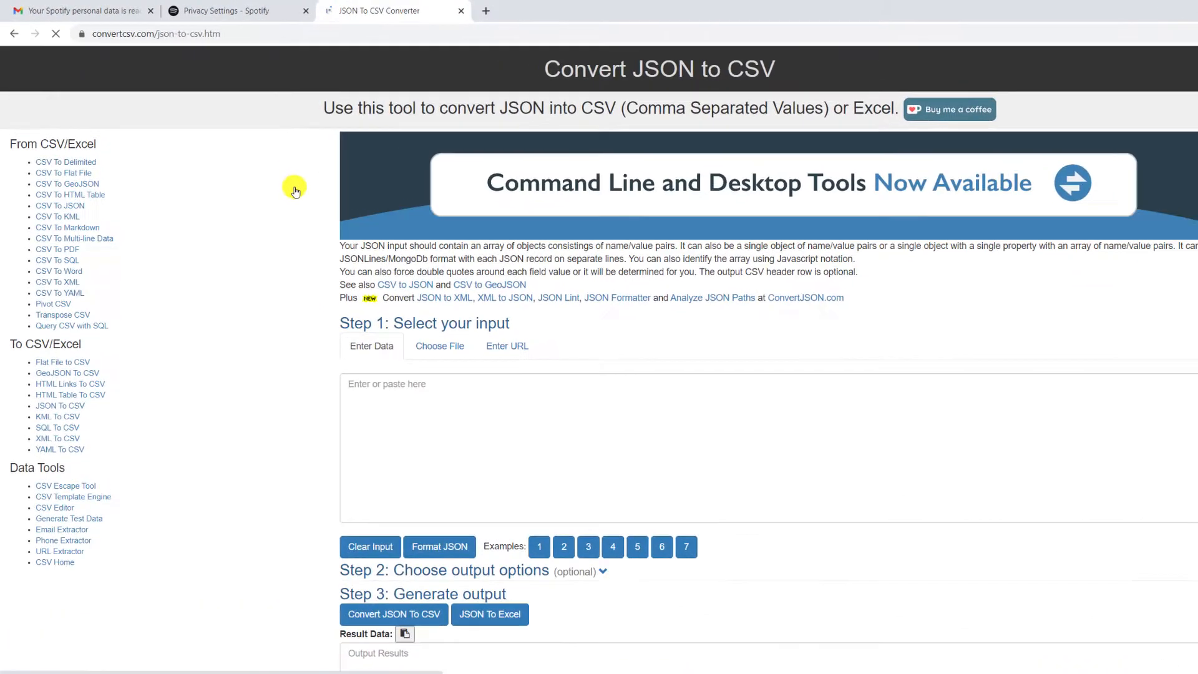
pyautogui.click(439, 345)
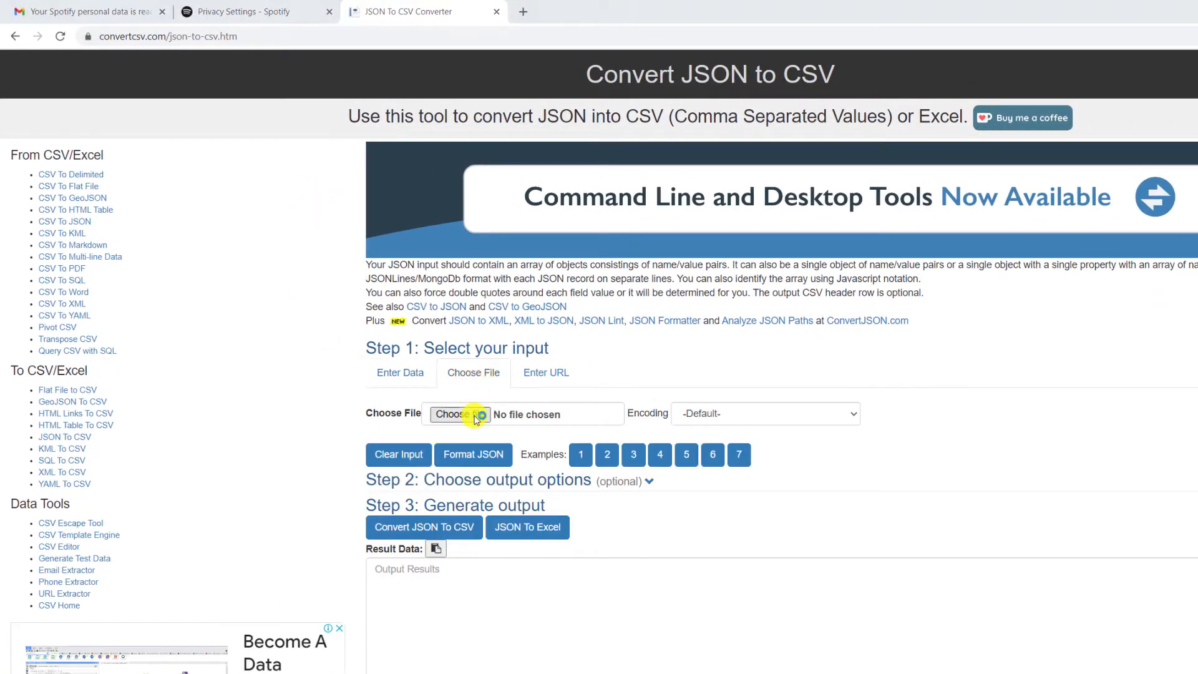
pyautogui.click(460, 413)
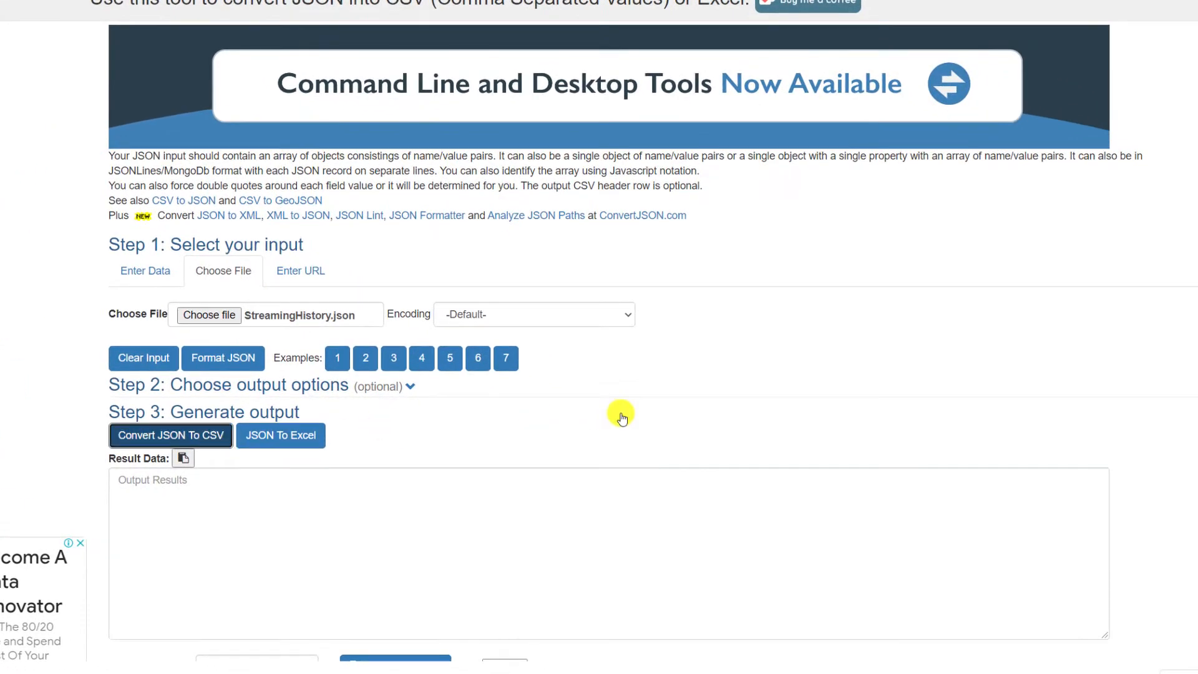
pyautogui.click(170, 435)
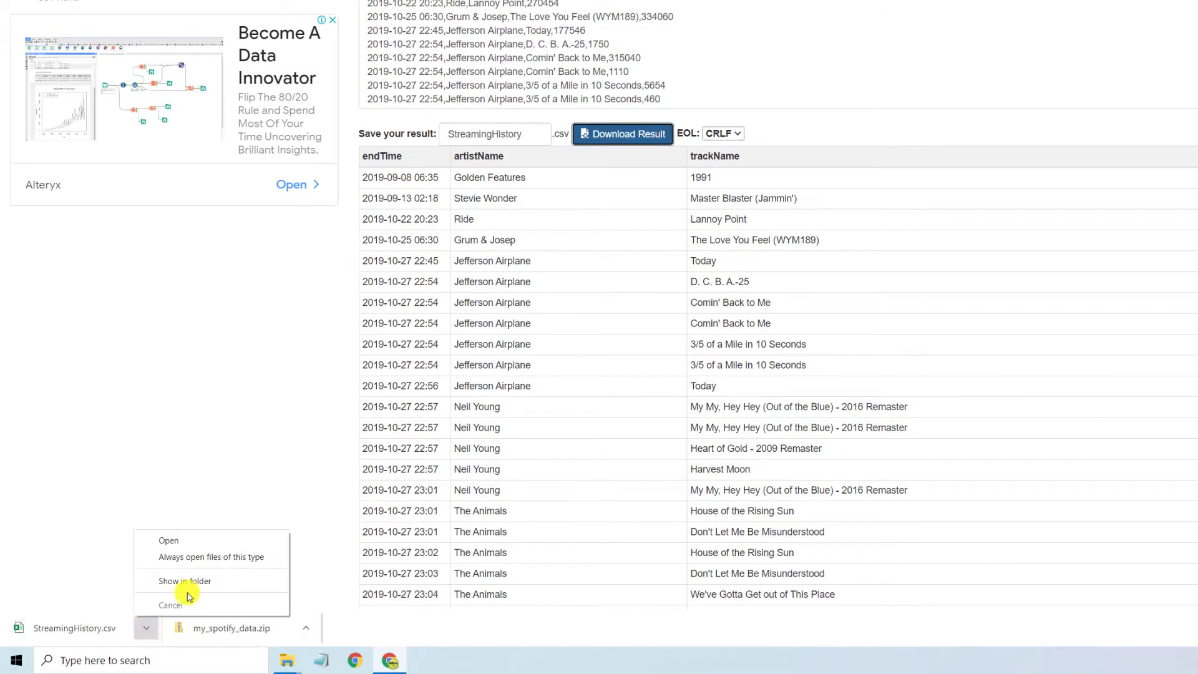
pyautogui.click(184, 581)
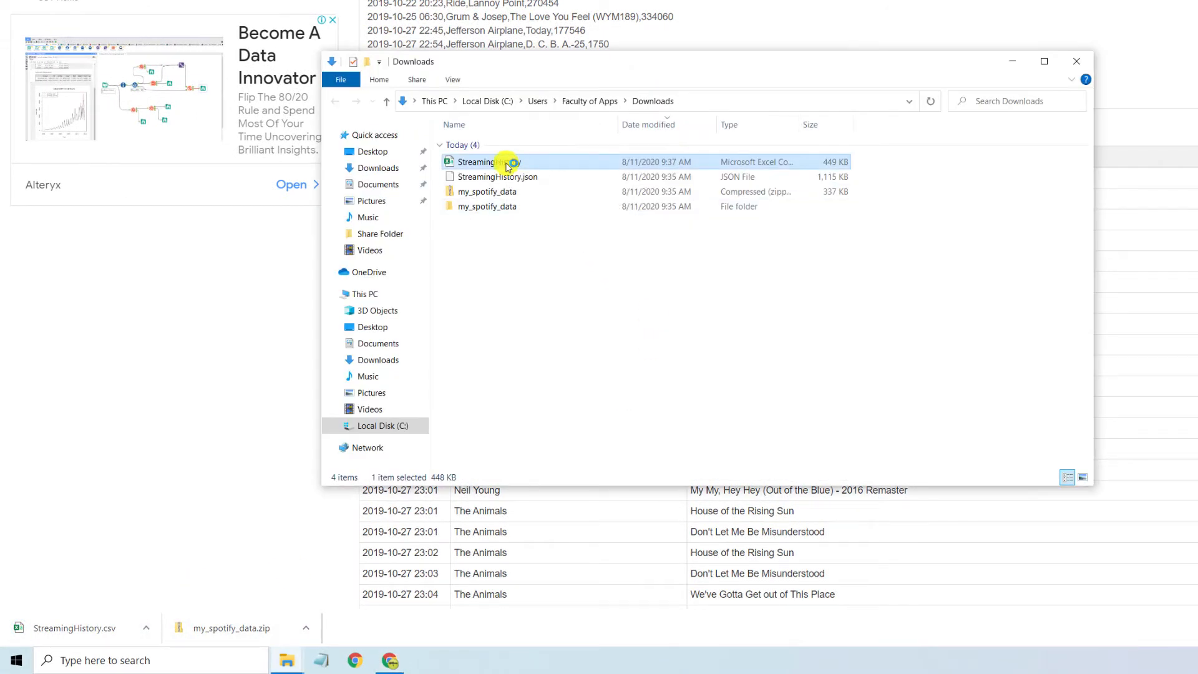
pyautogui.doubleClick(478, 161)
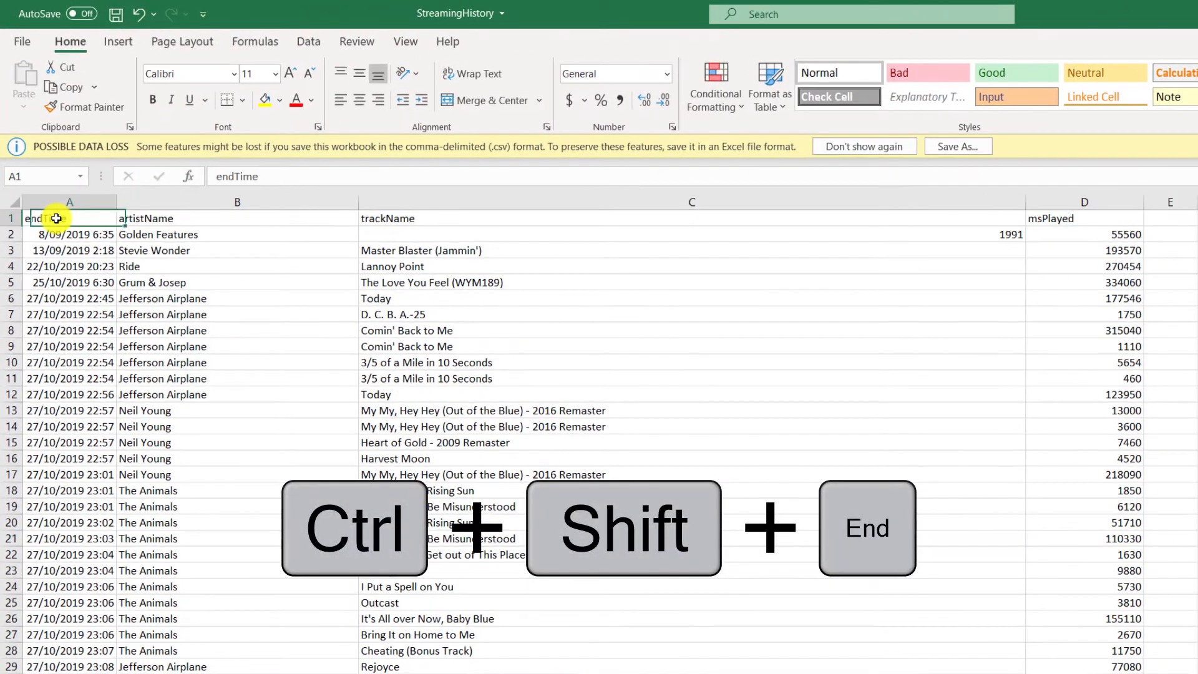
# - Format the full data range as a styled table with headers and delete the endTime column
pyautogui.press('ctrl+shift+end')
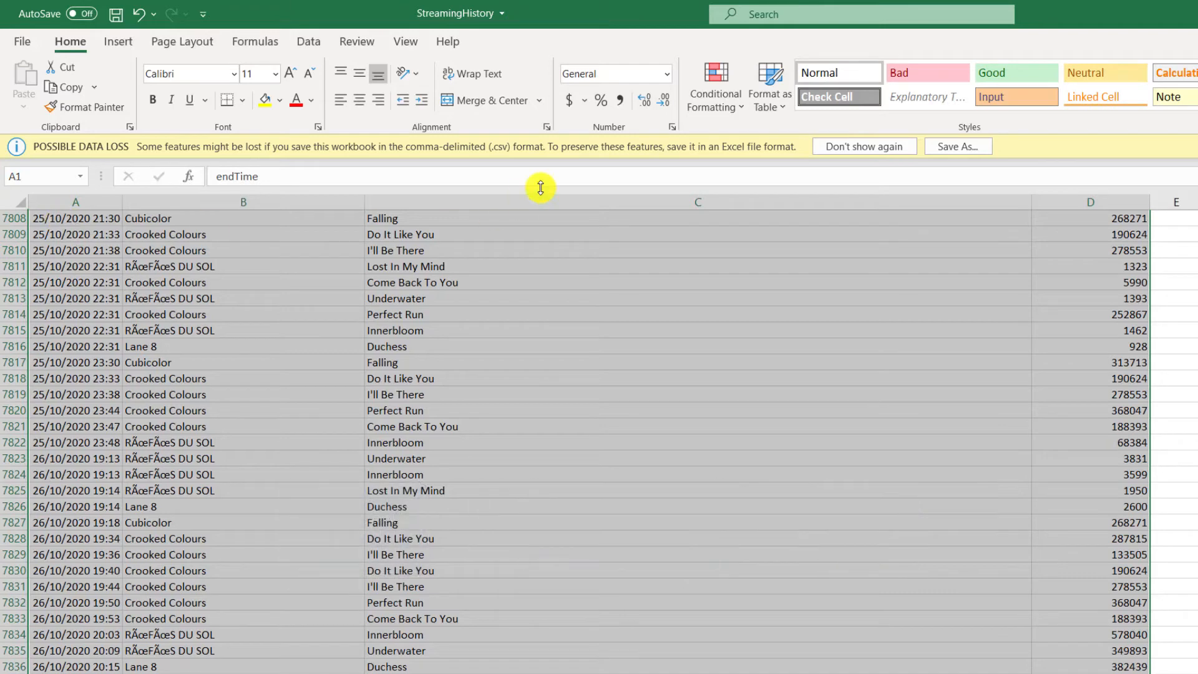
pyautogui.click(769, 86)
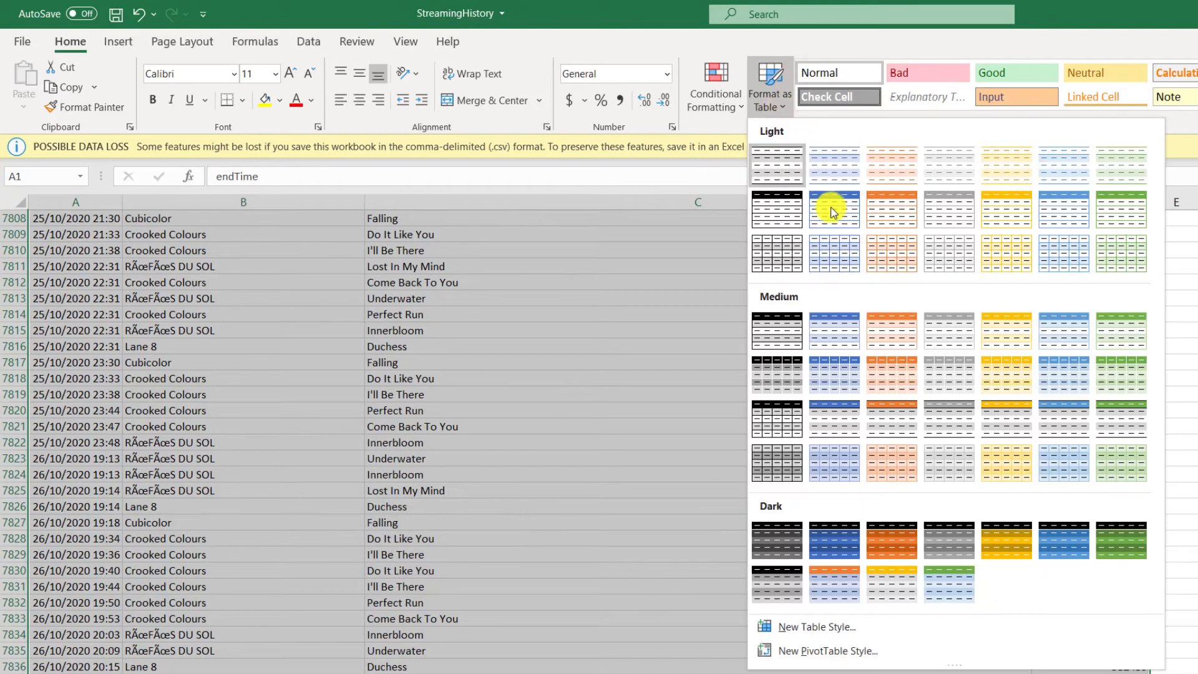
pyautogui.click(834, 208)
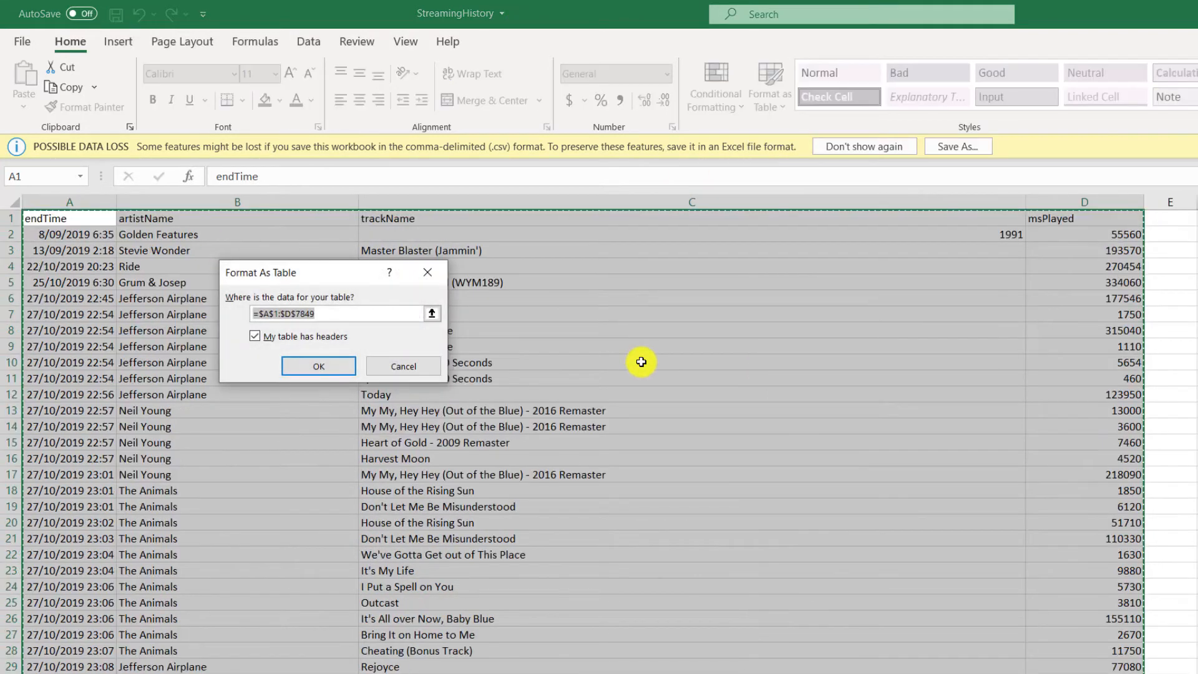
pyautogui.click(318, 364)
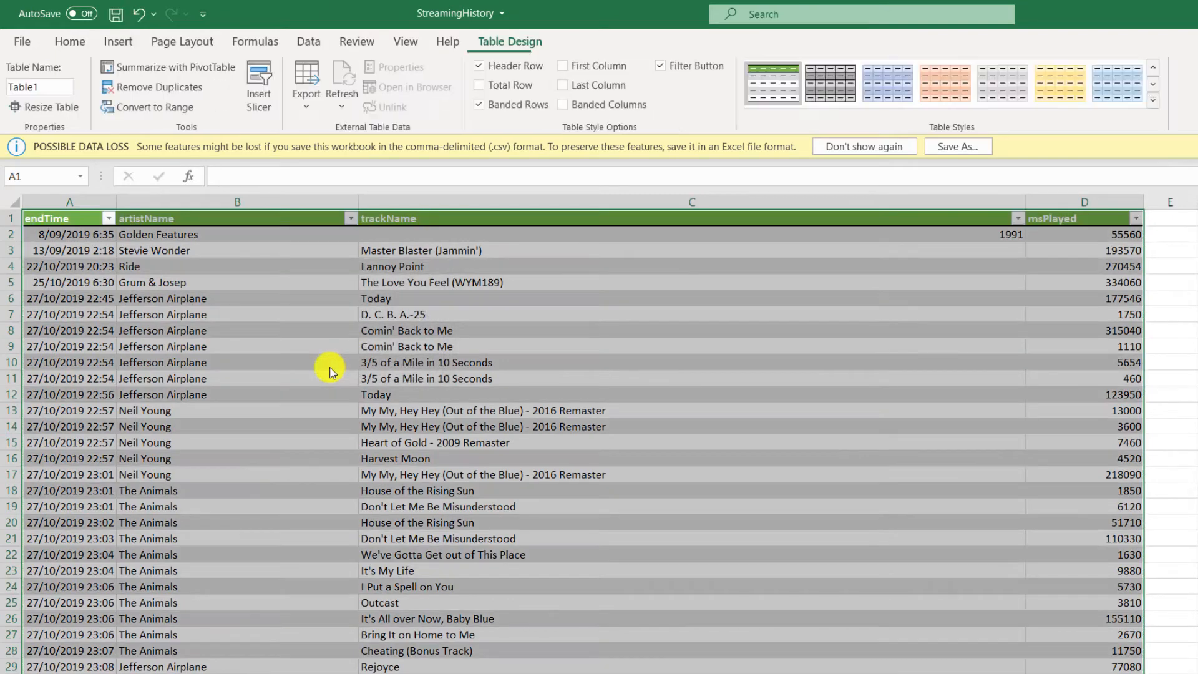
pyautogui.click(69, 41)
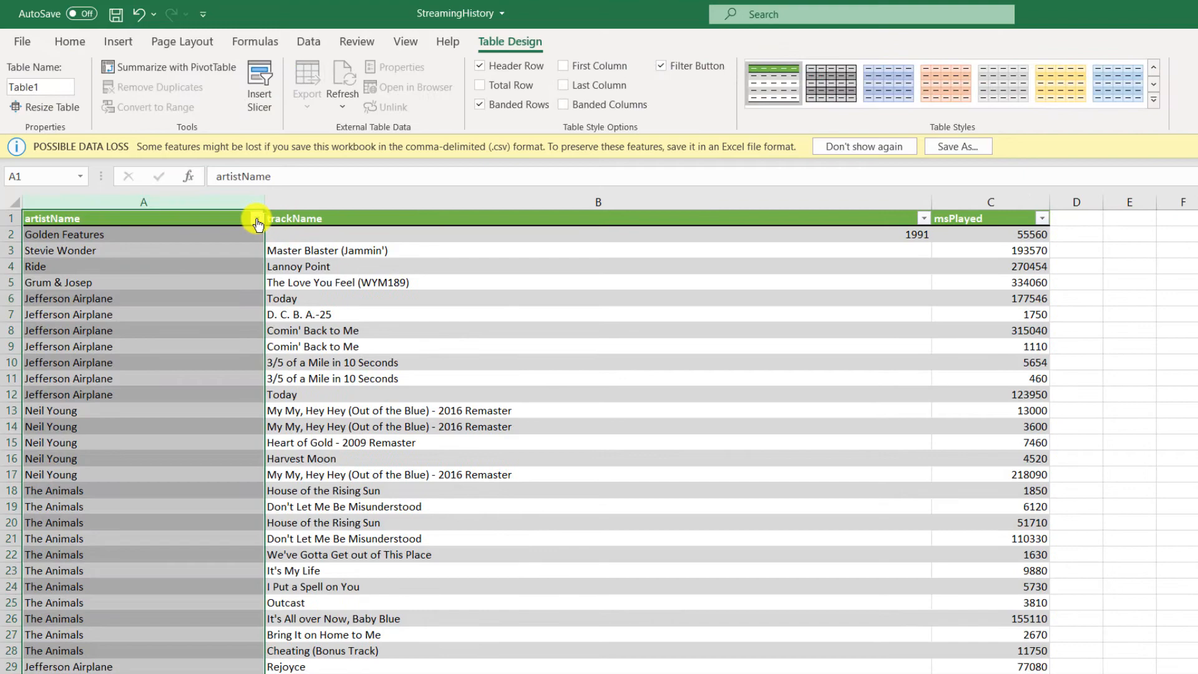
pyautogui.click(257, 217)
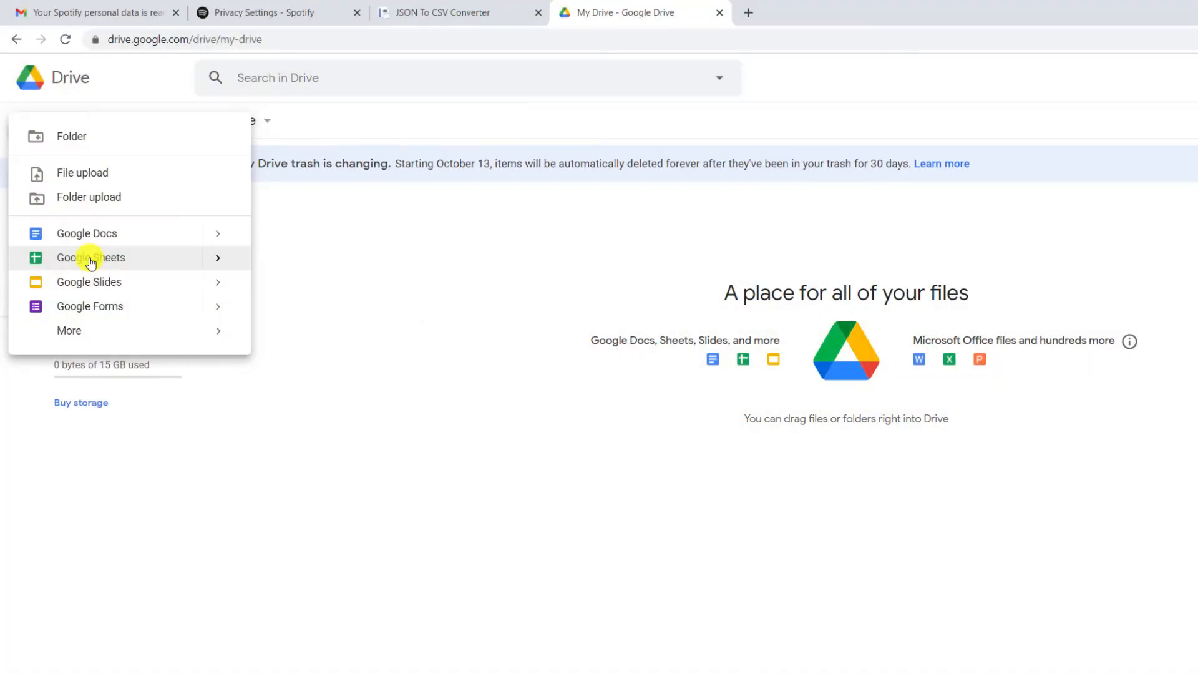
# - Create a blank Google Sheet and import StreamingHistory.csv into it by upload
pyautogui.click(89, 257)
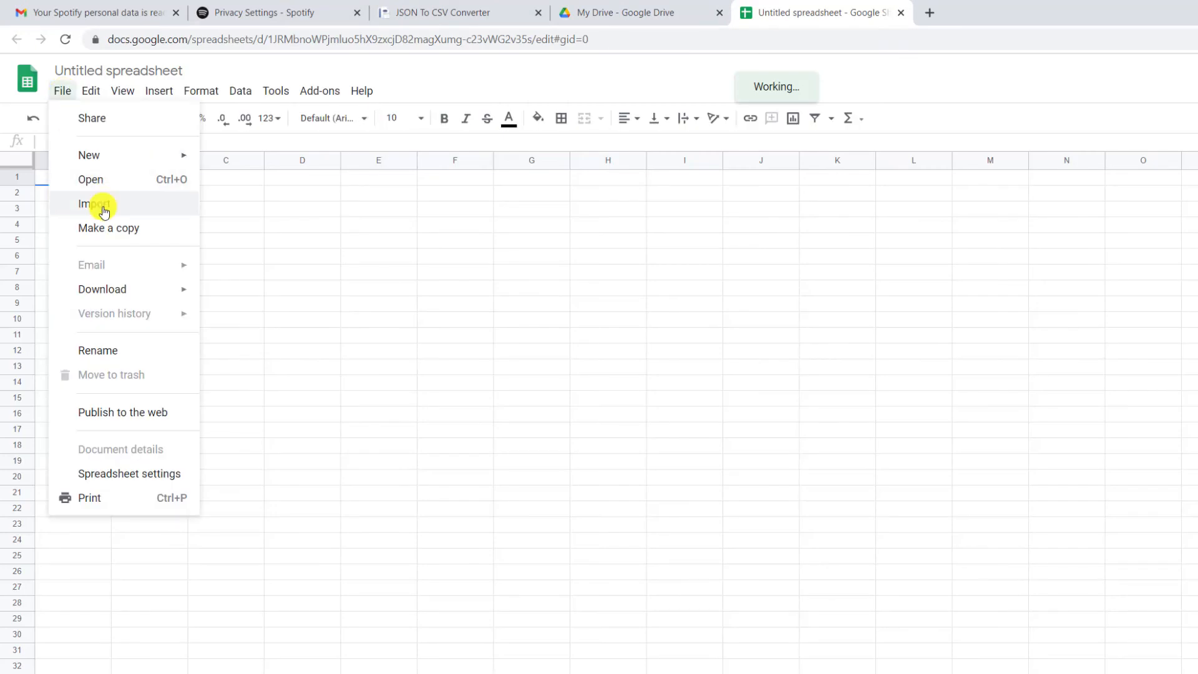
pyautogui.click(92, 203)
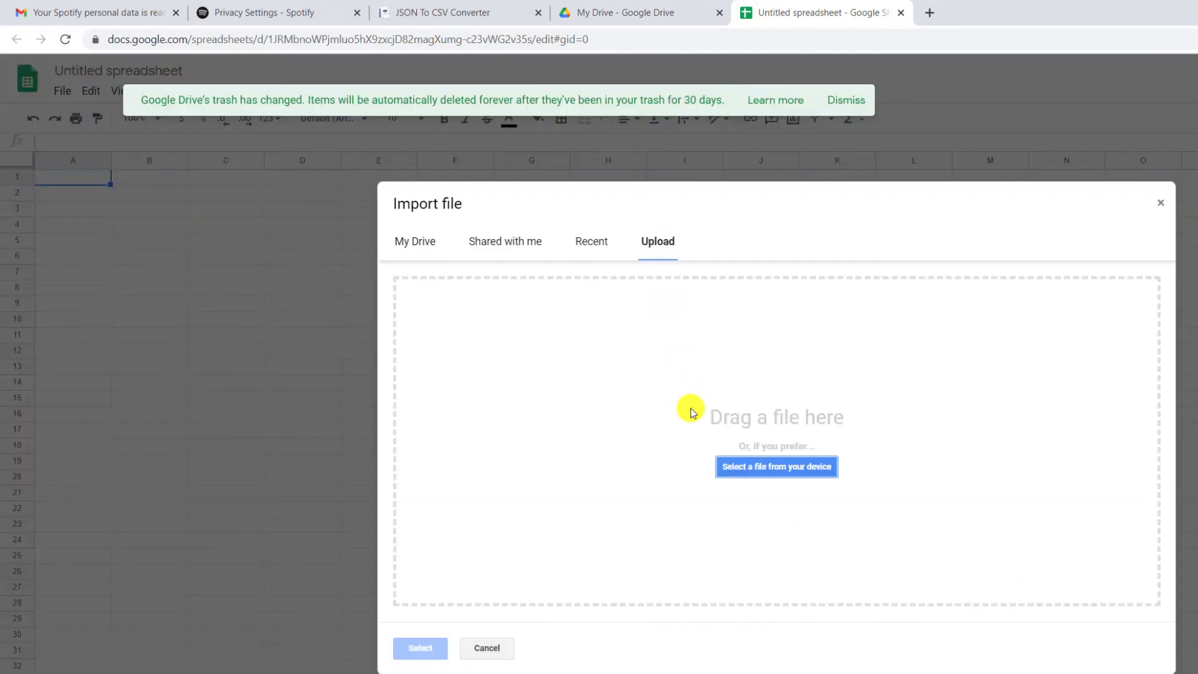
pyautogui.click(775, 466)
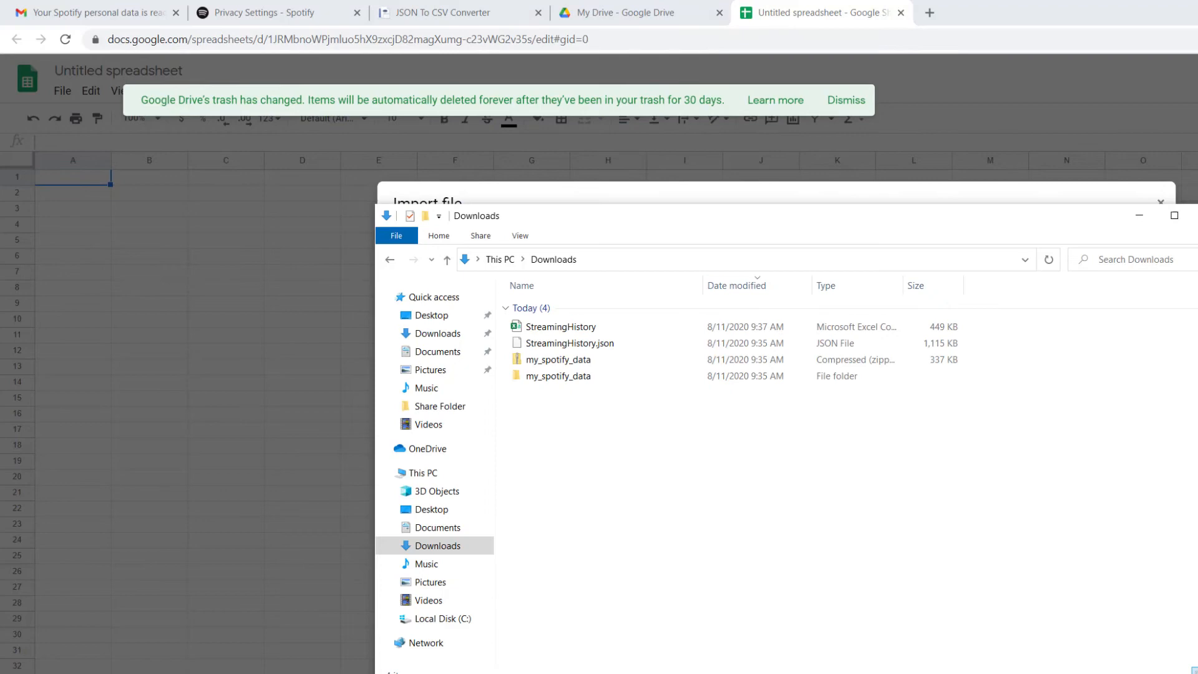
pyautogui.moveTo(557, 327); pyautogui.dragTo(729, 424)
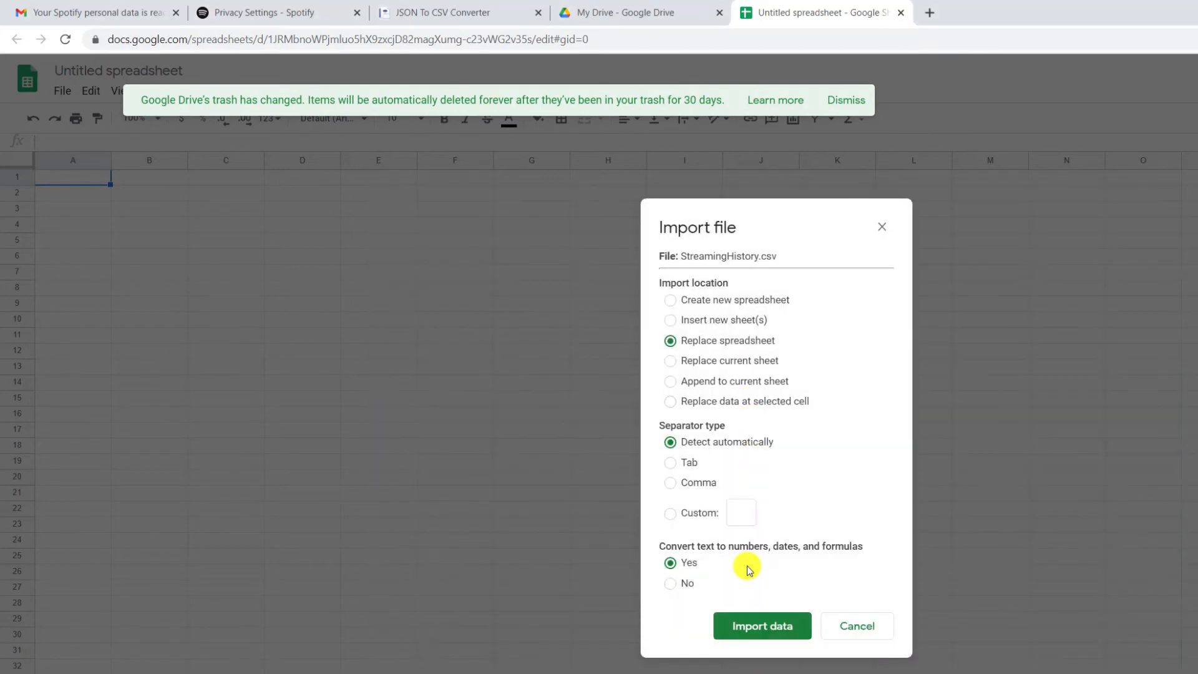
pyautogui.click(761, 625)
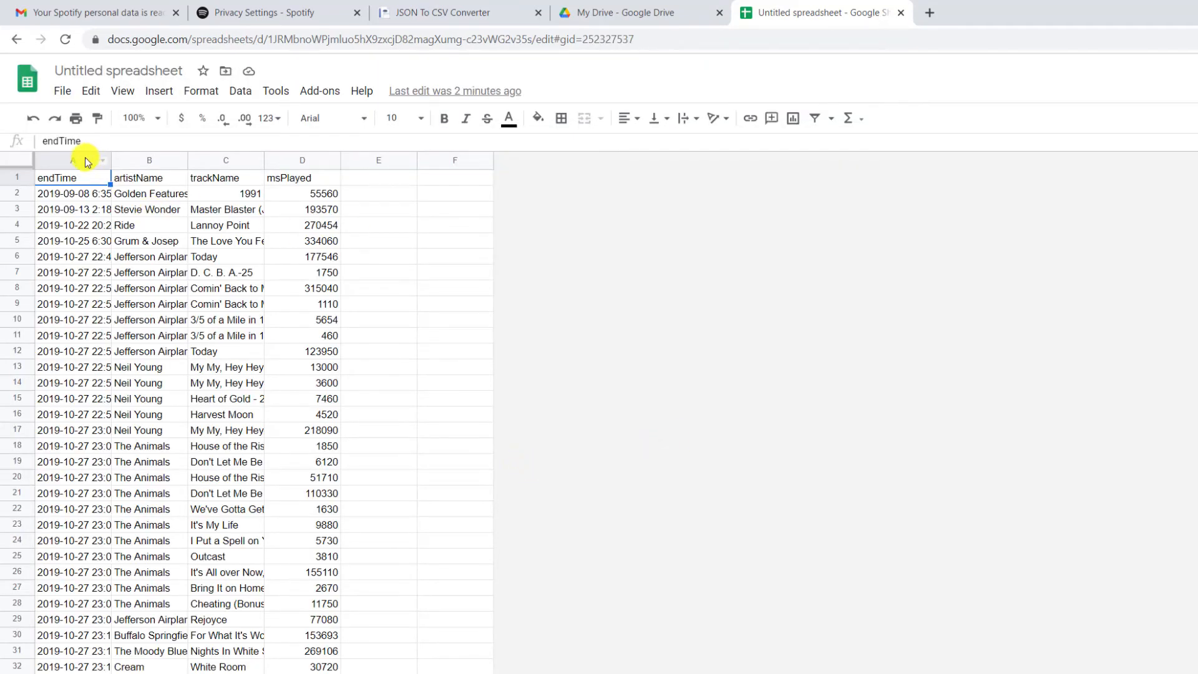
# - Delete the endTime and msPlayed columns, leaving artistName and trackName
pyautogui.rightClick(72, 160)
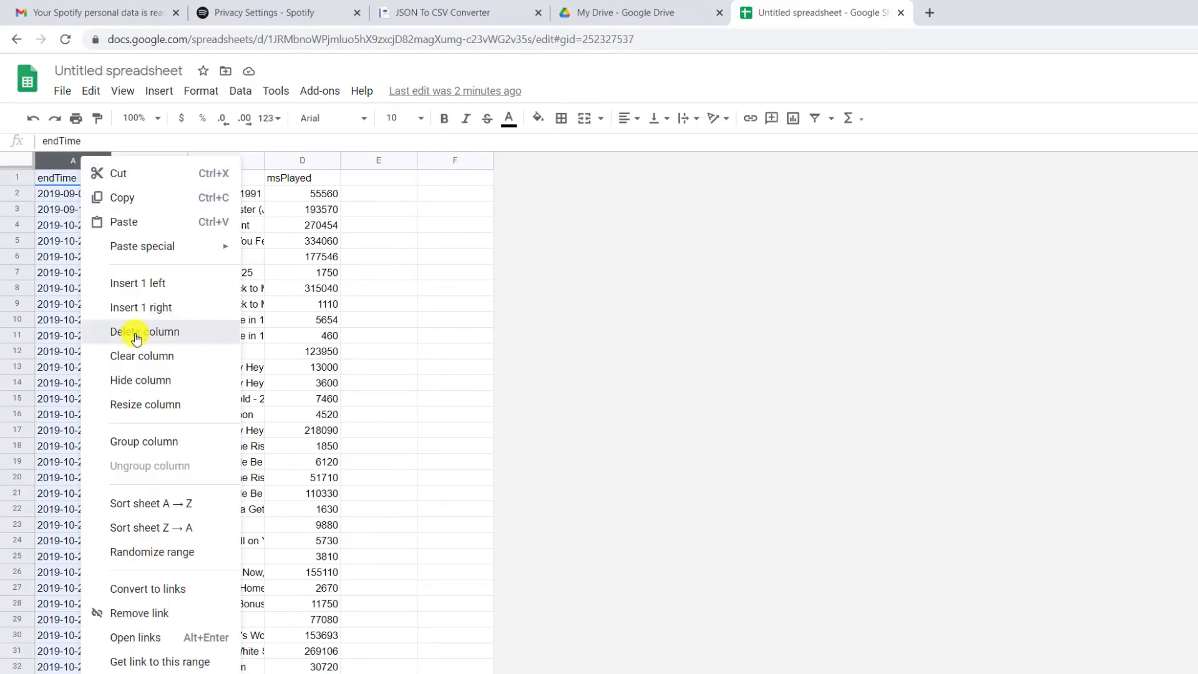
pyautogui.click(135, 331)
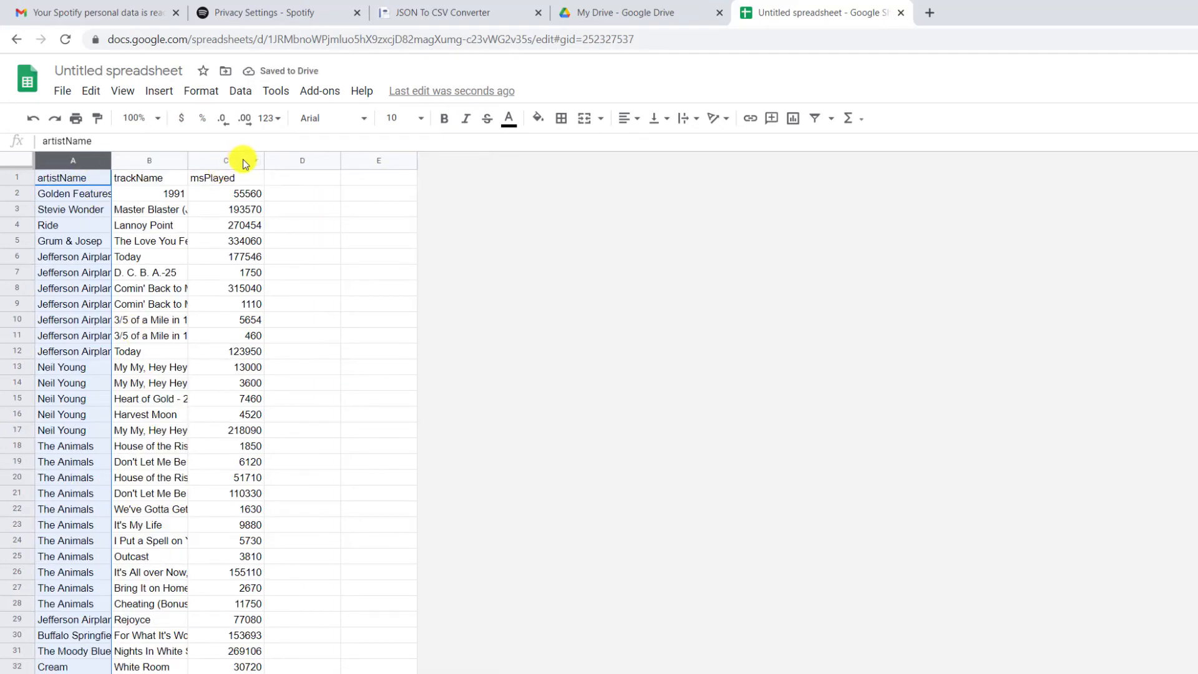
pyautogui.rightClick(224, 160)
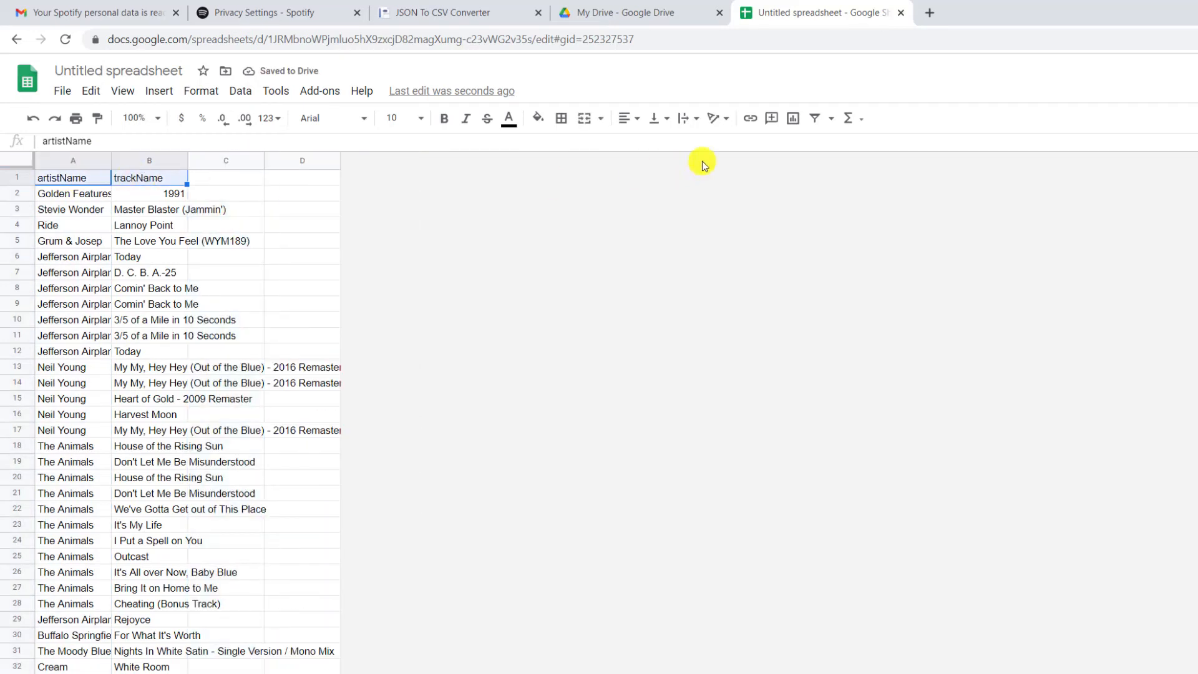
# - Add filters and alternating row colours, then view the artistName filter options
pyautogui.click(814, 119)
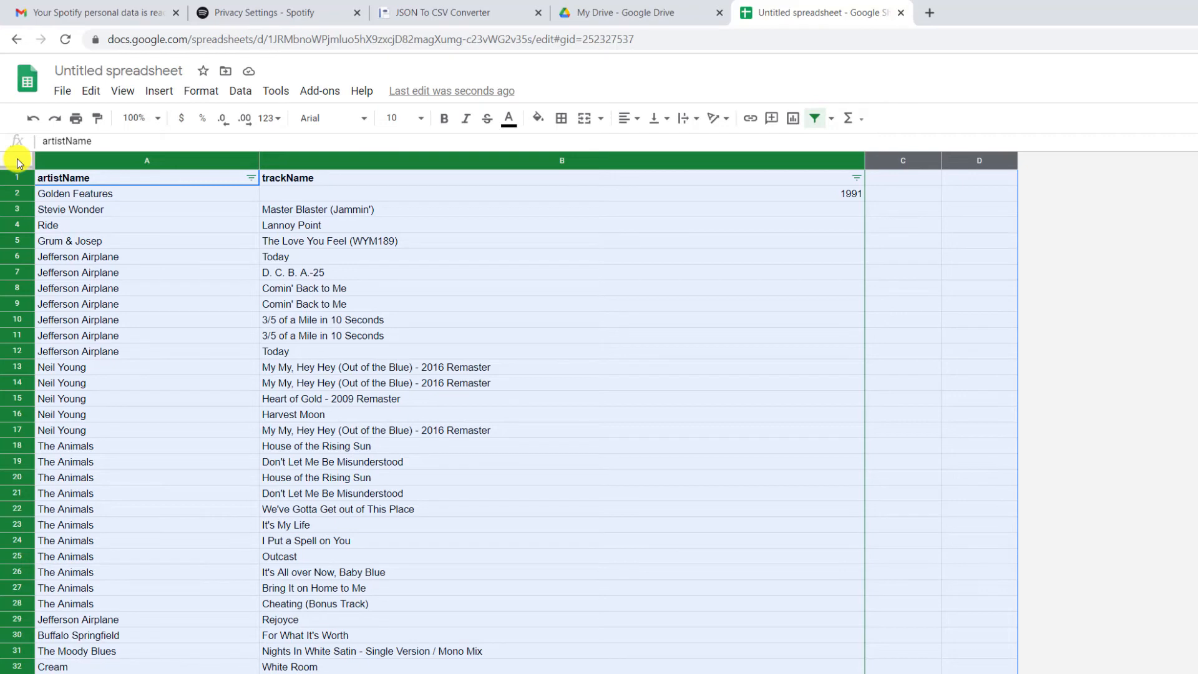
pyautogui.click(201, 91)
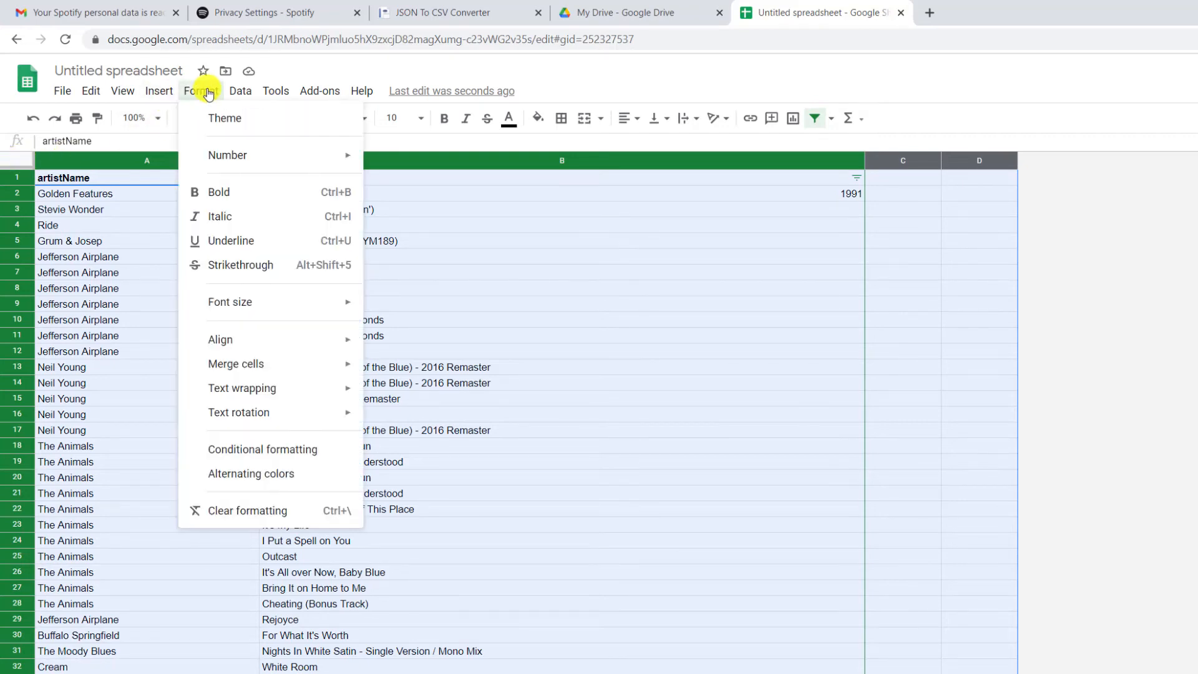
pyautogui.moveTo(284, 477)
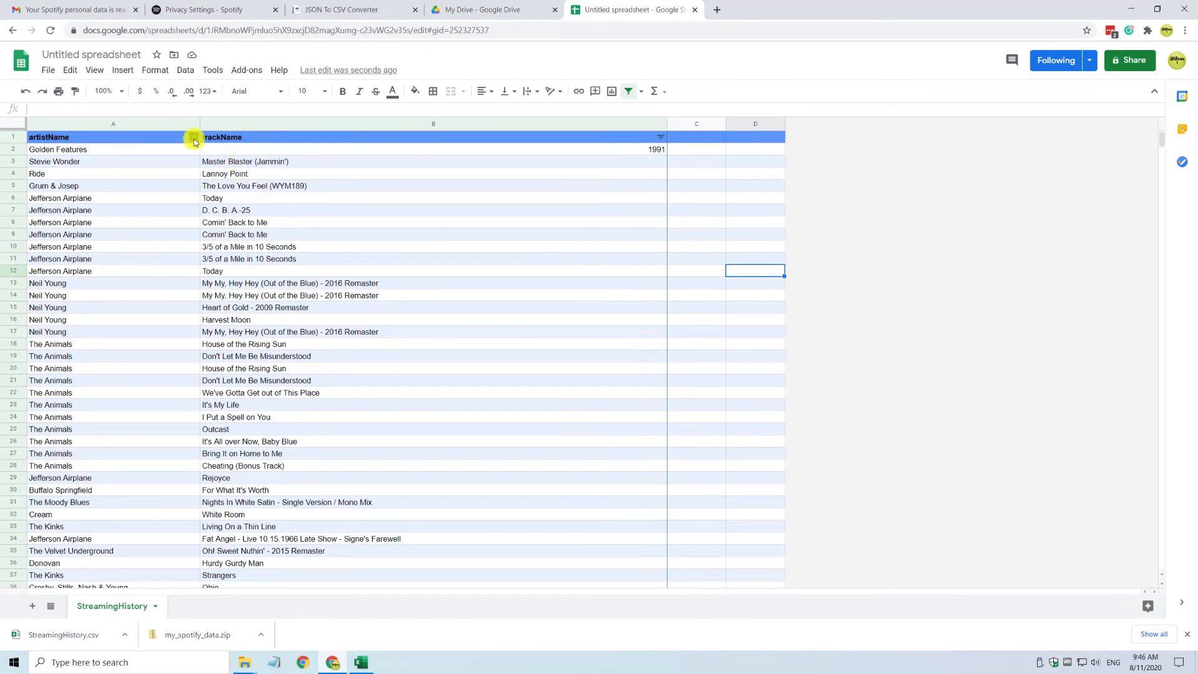
pyautogui.click(193, 139)
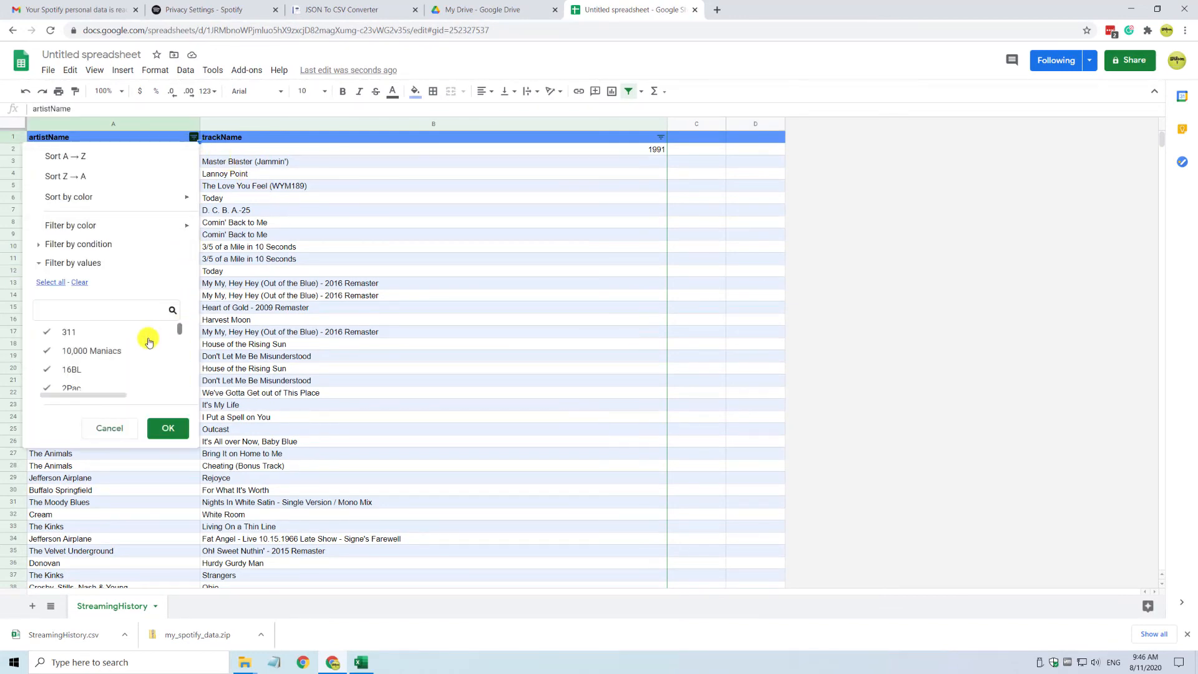